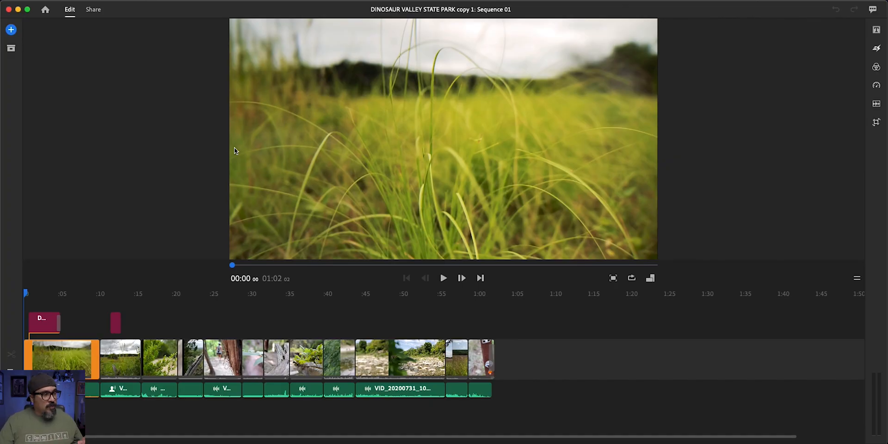
{"action": "mouse_move", "coordinate": [167, 259]}
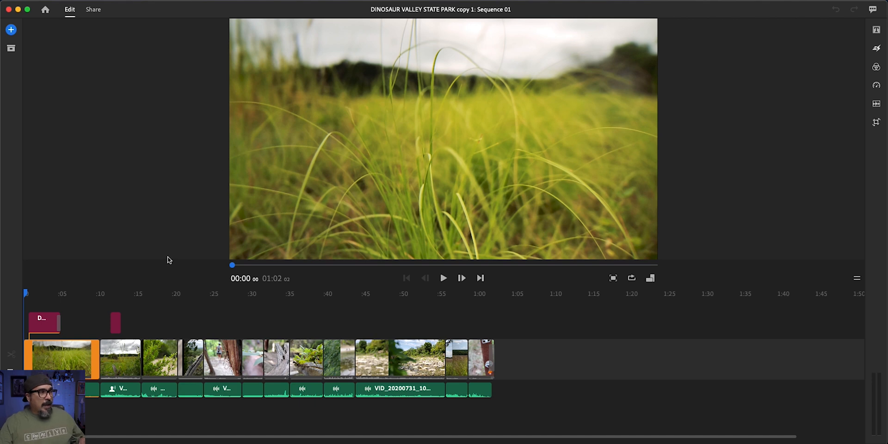
{"action": "mouse_move", "coordinate": [152, 286]}
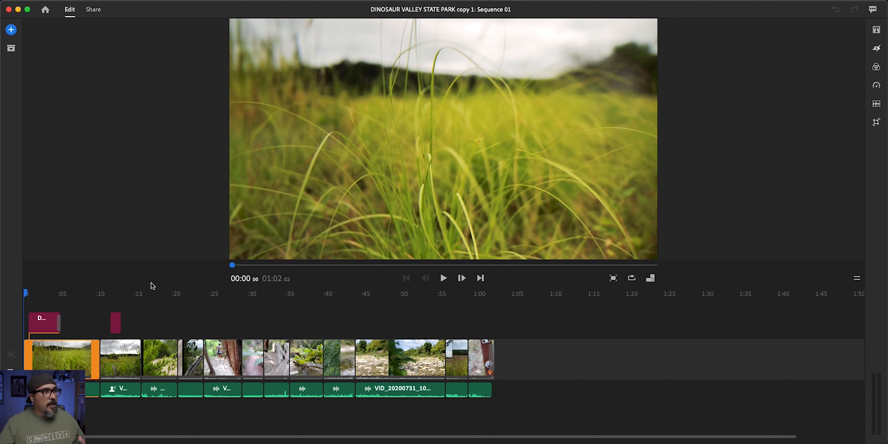
{"action": "mouse_move", "coordinate": [175, 313]}
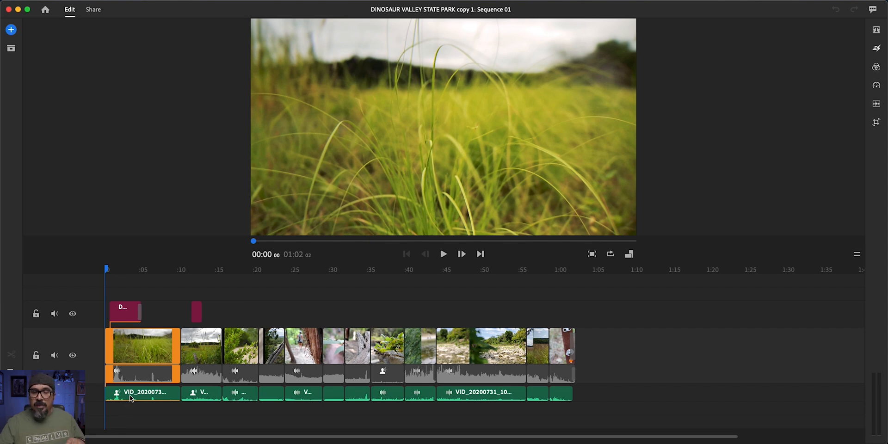
{"action": "mouse_move", "coordinate": [146, 285]}
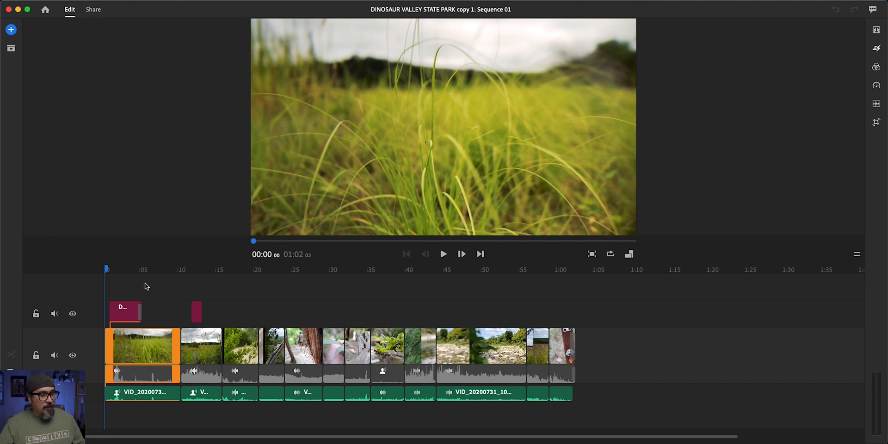
Select the rocky stream clip near 0:46 after the short clip at 0:43
{"action": "left_click", "coordinate": [444, 253]}
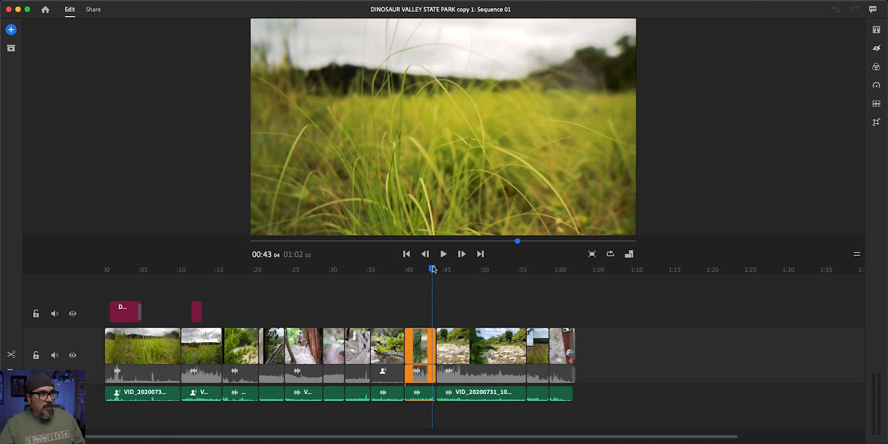
{"action": "left_click", "coordinate": [443, 253]}
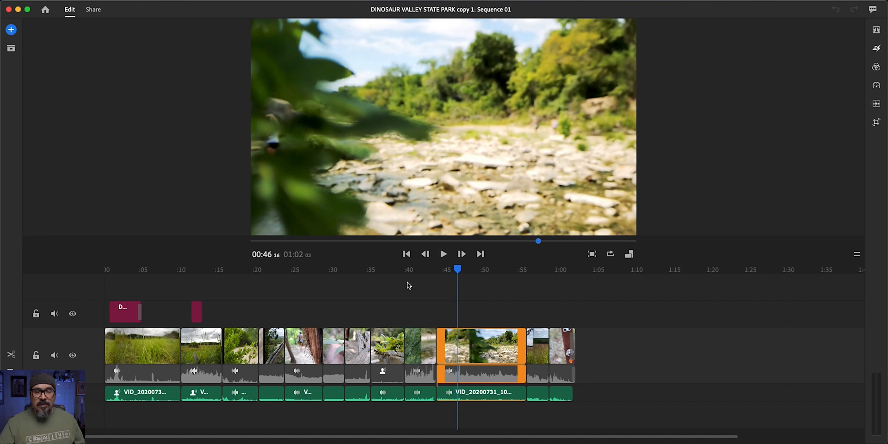
{"action": "mouse_move", "coordinate": [402, 295]}
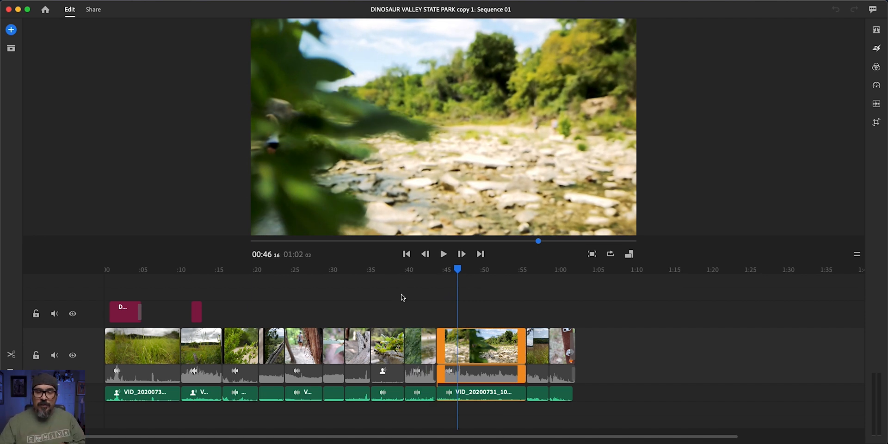
{"action": "mouse_move", "coordinate": [875, 105]}
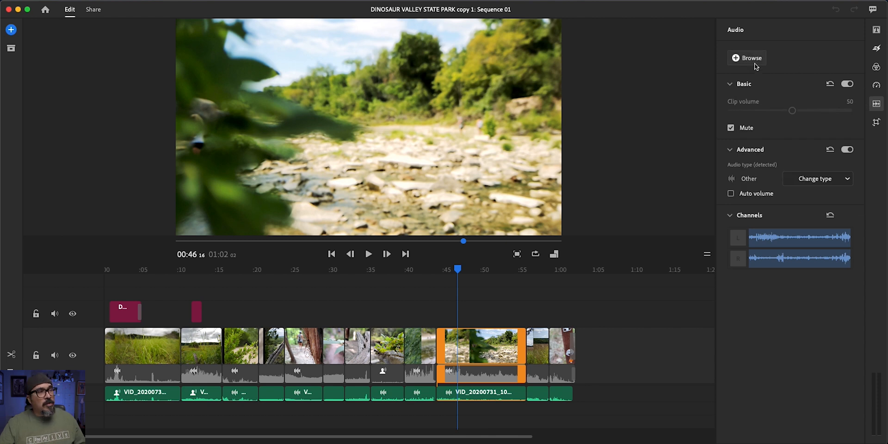
{"action": "mouse_move", "coordinate": [11, 29]}
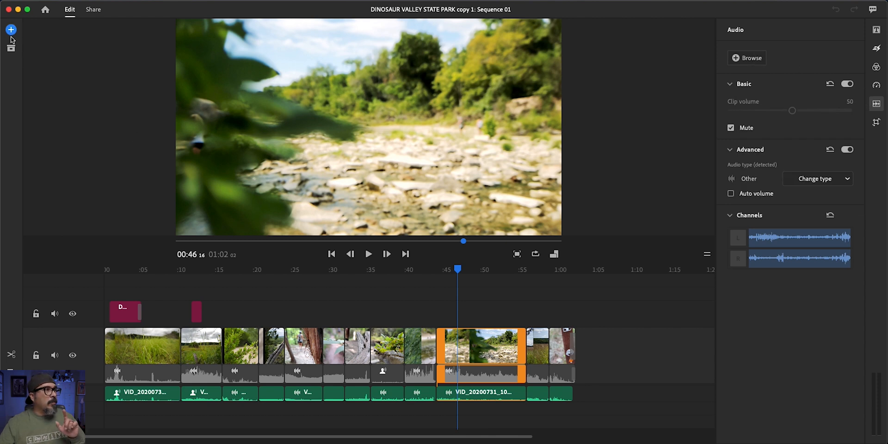
Open the Audio option from the add menu to show the Soundtracks browser
{"action": "left_click", "coordinate": [11, 30]}
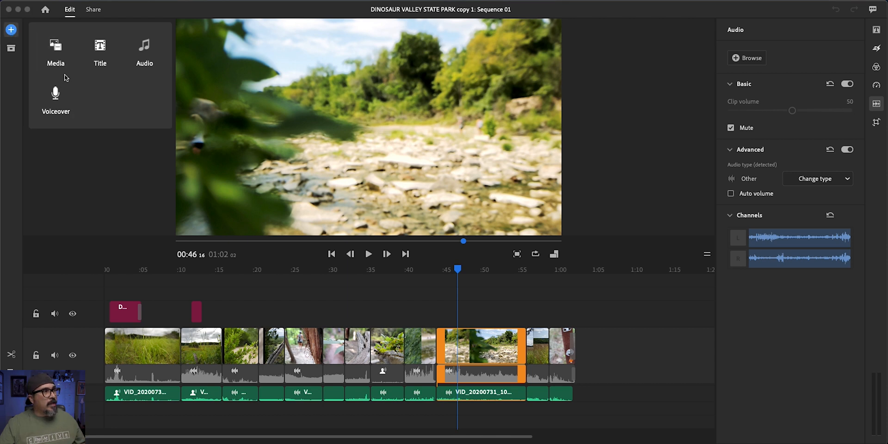
{"action": "left_click", "coordinate": [145, 50]}
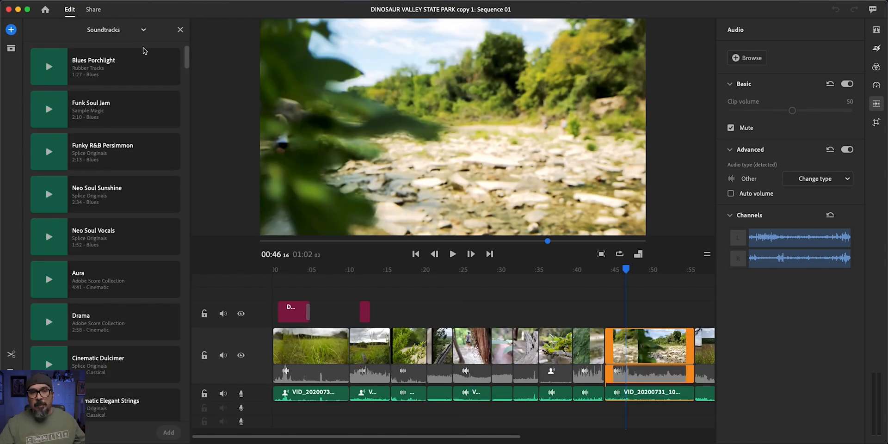
{"action": "mouse_move", "coordinate": [581, 35]}
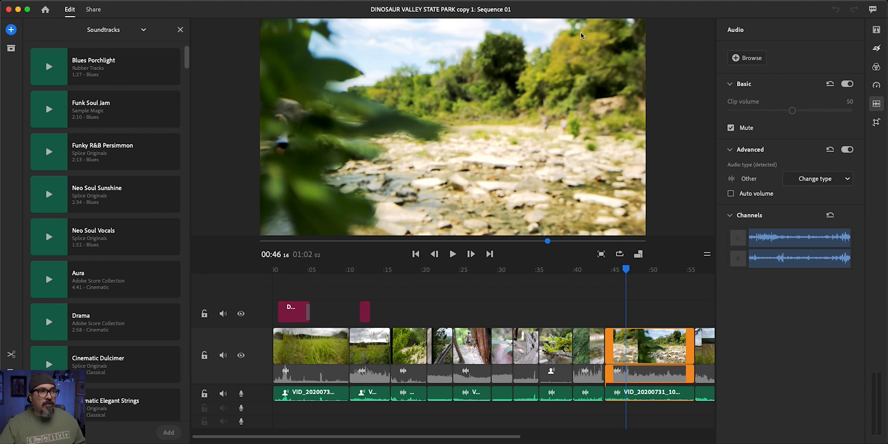
{"action": "mouse_move", "coordinate": [45, 157]}
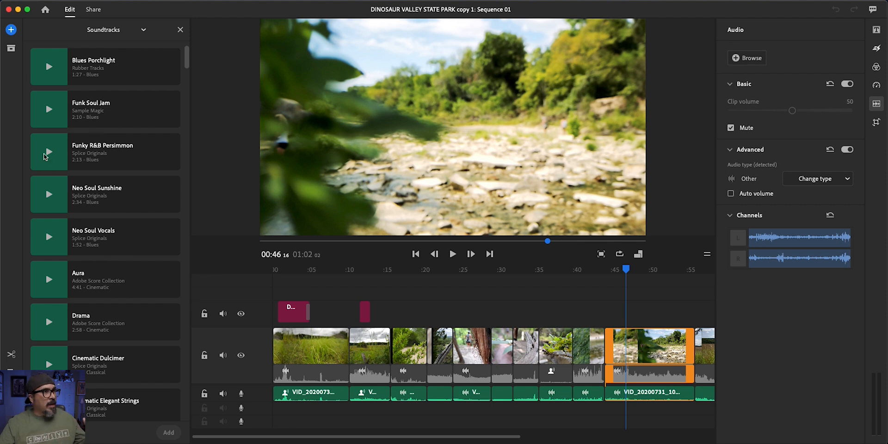
{"action": "mouse_move", "coordinate": [537, 85]}
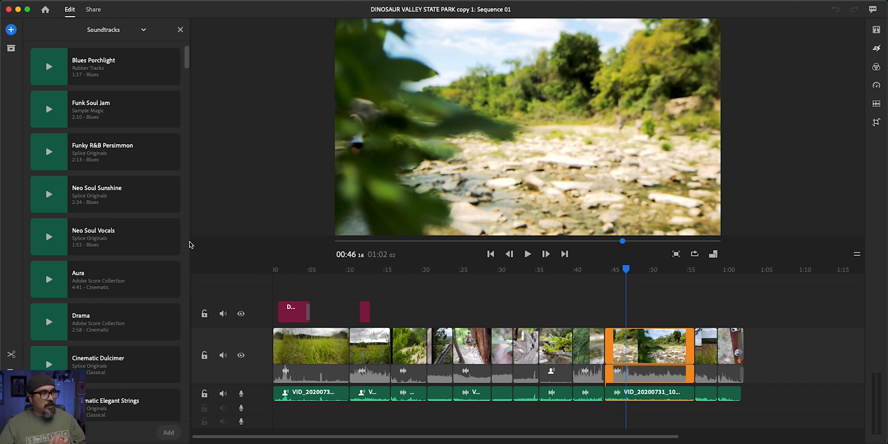
{"action": "mouse_move", "coordinate": [142, 24]}
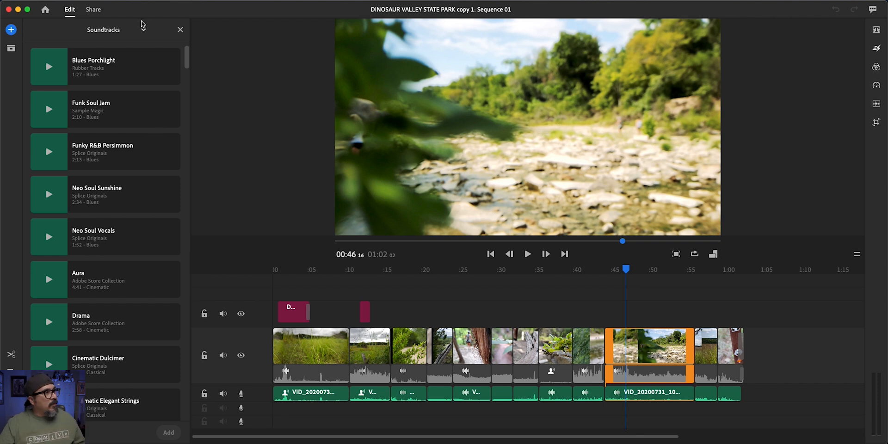
Browse Loops, then Sound Effects, with the playhead moved to about 0:39
{"action": "left_click", "coordinate": [104, 29]}
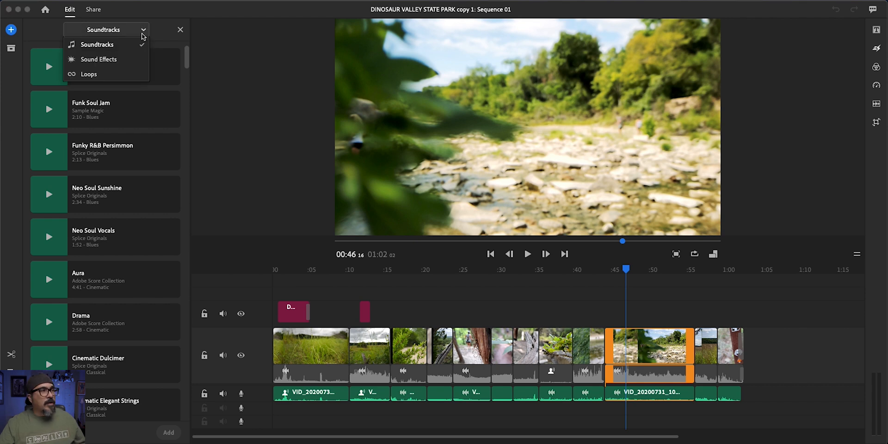
{"action": "left_click", "coordinate": [99, 59]}
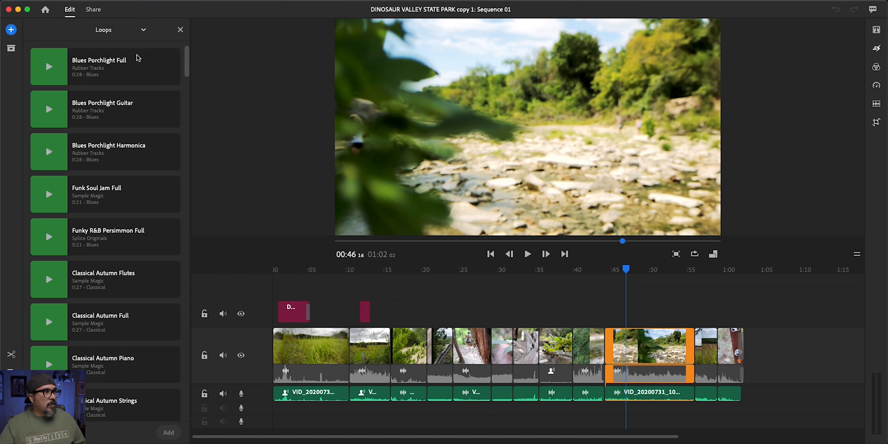
{"action": "mouse_move", "coordinate": [130, 101]}
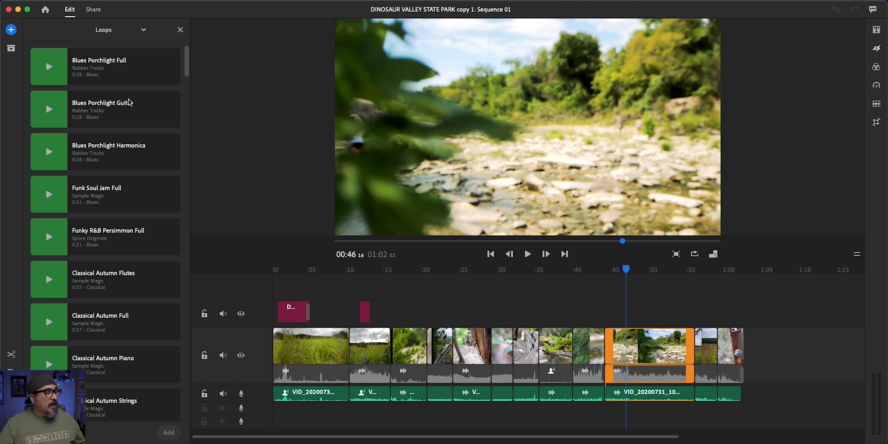
{"action": "mouse_move", "coordinate": [144, 131]}
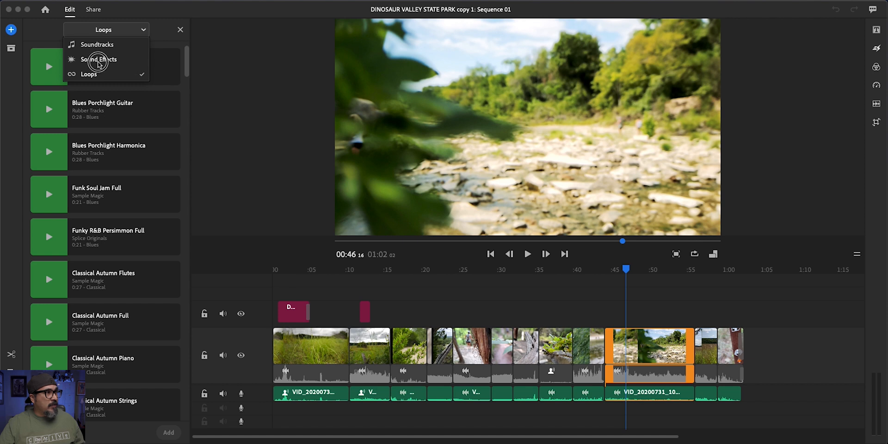
{"action": "left_click", "coordinate": [98, 60]}
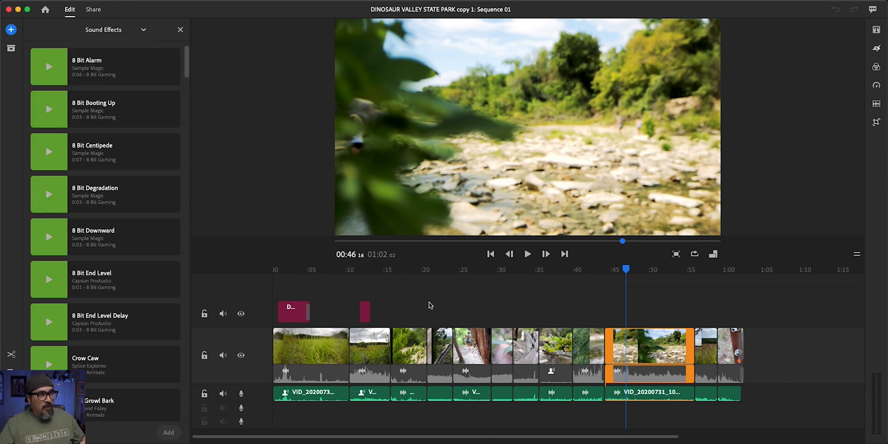
{"action": "mouse_move", "coordinate": [436, 304]}
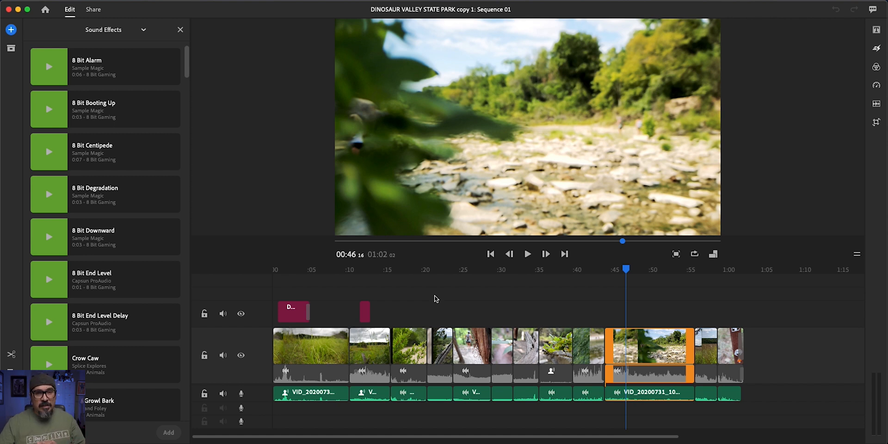
{"action": "left_click_drag", "start_coordinate": [622, 270], "coordinate": [589, 267]}
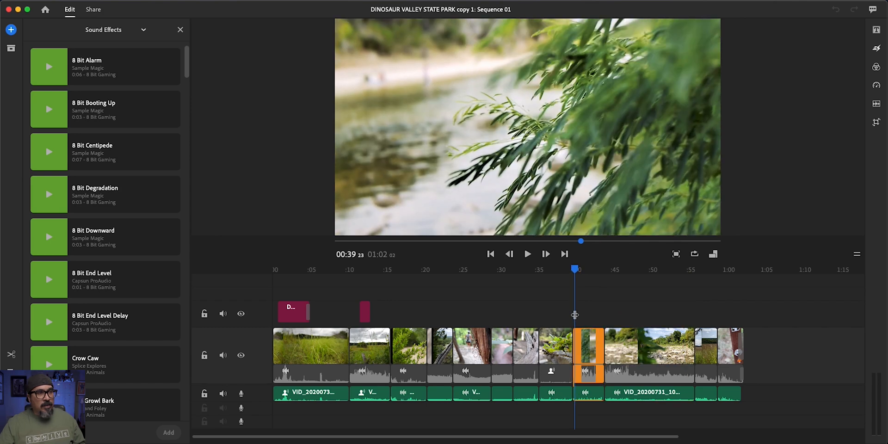
{"action": "mouse_move", "coordinate": [573, 300]}
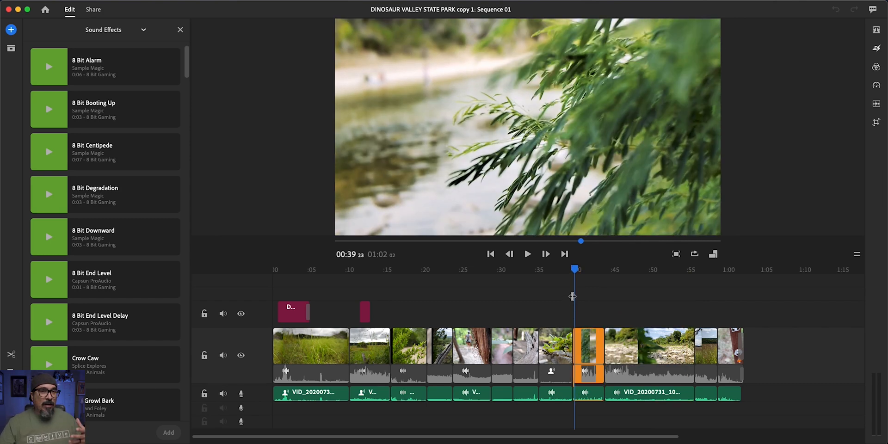
{"action": "mouse_move", "coordinate": [589, 265]}
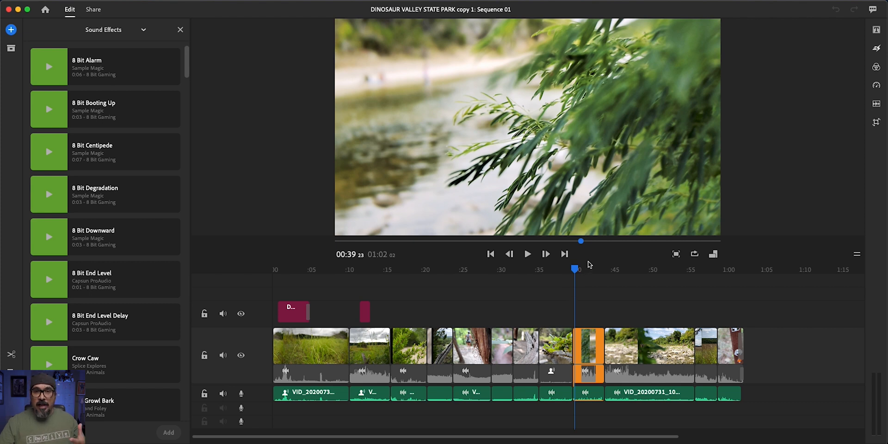
{"action": "mouse_move", "coordinate": [590, 256]}
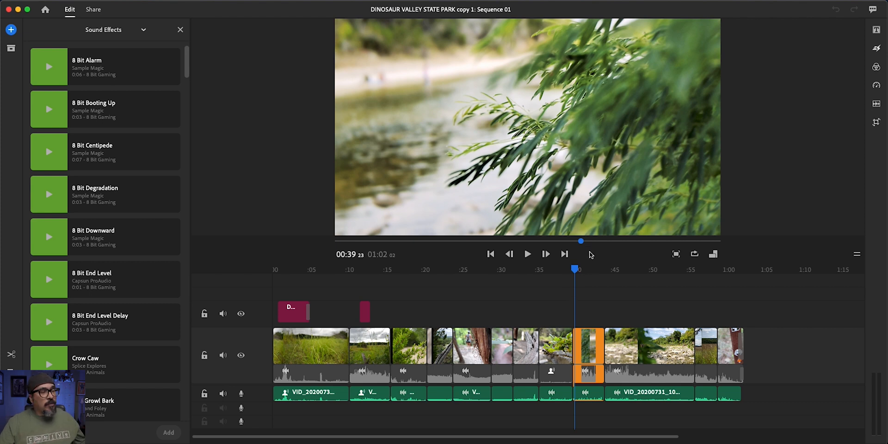
{"action": "mouse_move", "coordinate": [285, 322]}
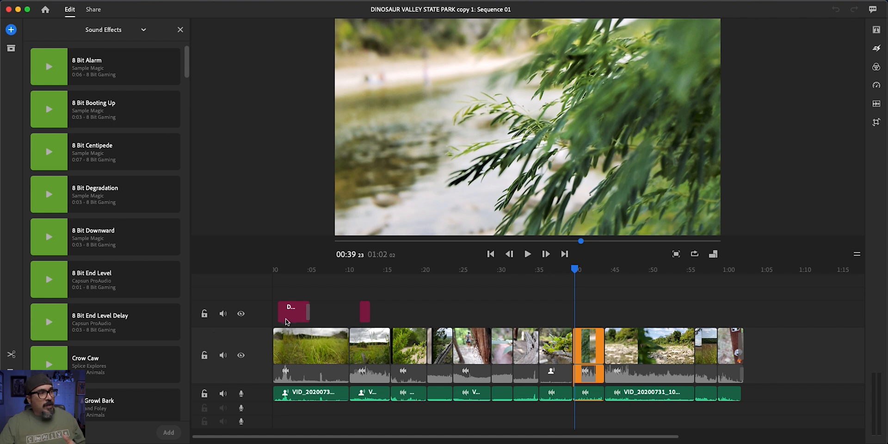
Scroll the Nature list, preview and select the Stream and Birds effect
{"action": "scroll", "scroll_direction": "down", "scroll_amount": 3}
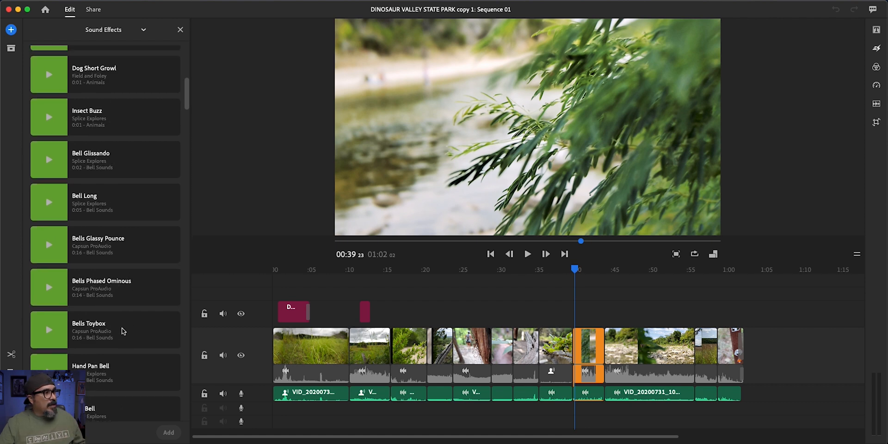
{"action": "scroll", "scroll_direction": "down", "scroll_amount": 3}
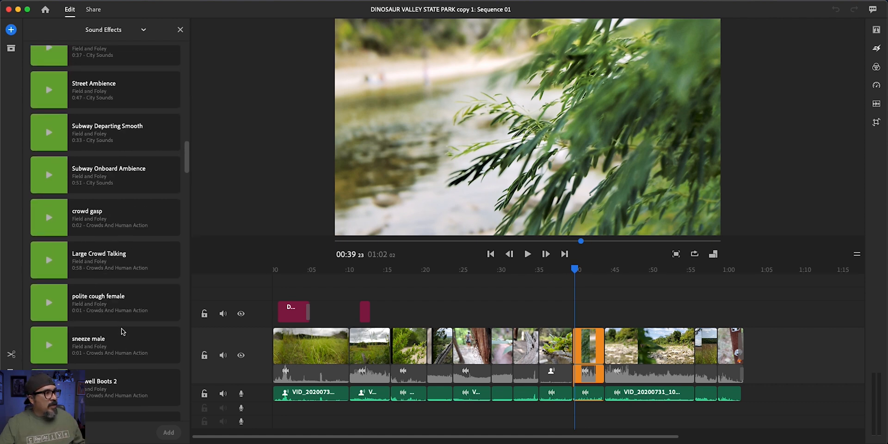
{"action": "scroll", "scroll_direction": "down", "scroll_amount": 3}
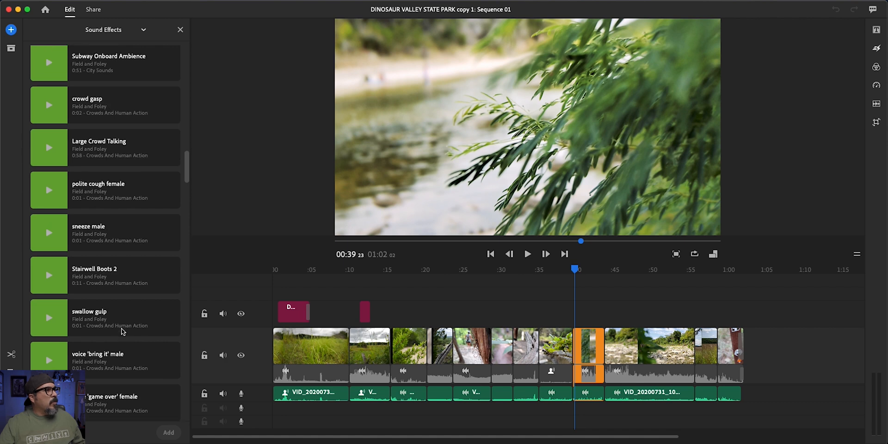
{"action": "scroll", "scroll_direction": "down", "scroll_amount": 3}
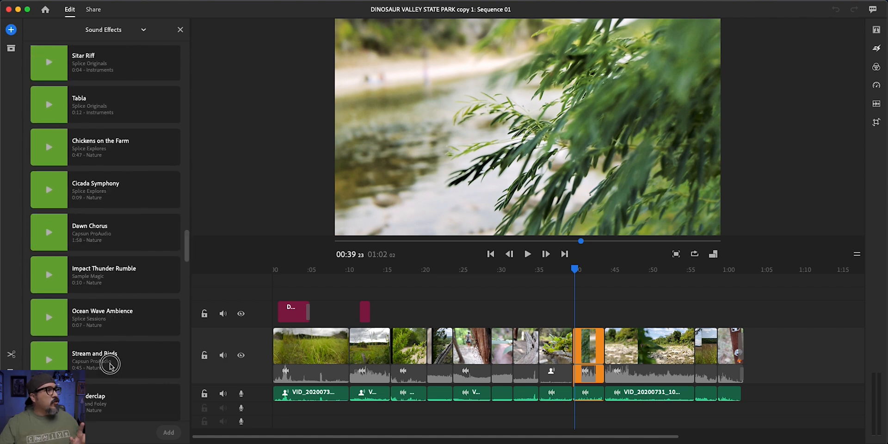
{"action": "left_click", "coordinate": [105, 360]}
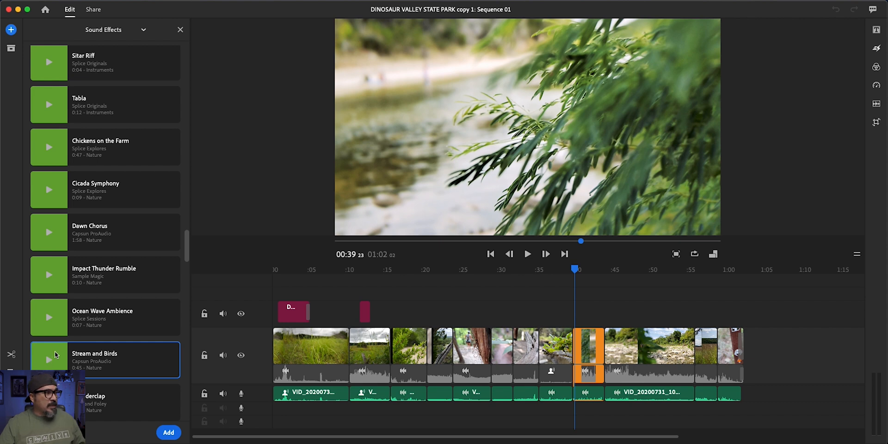
{"action": "left_click", "coordinate": [49, 360]}
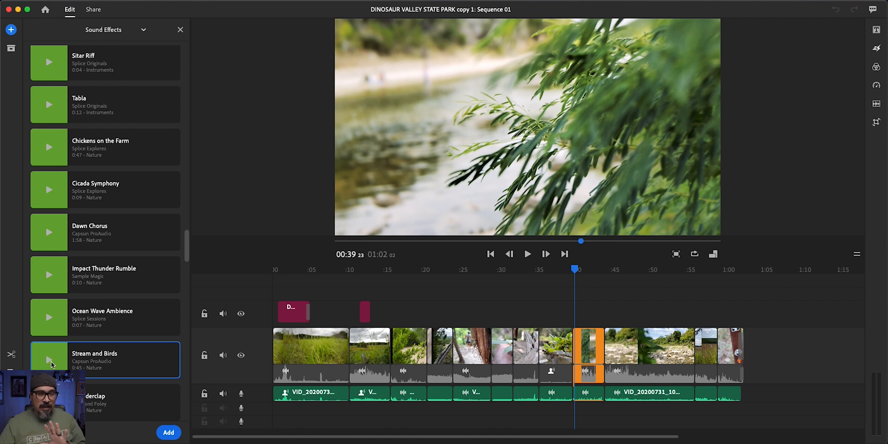
{"action": "mouse_move", "coordinate": [141, 406]}
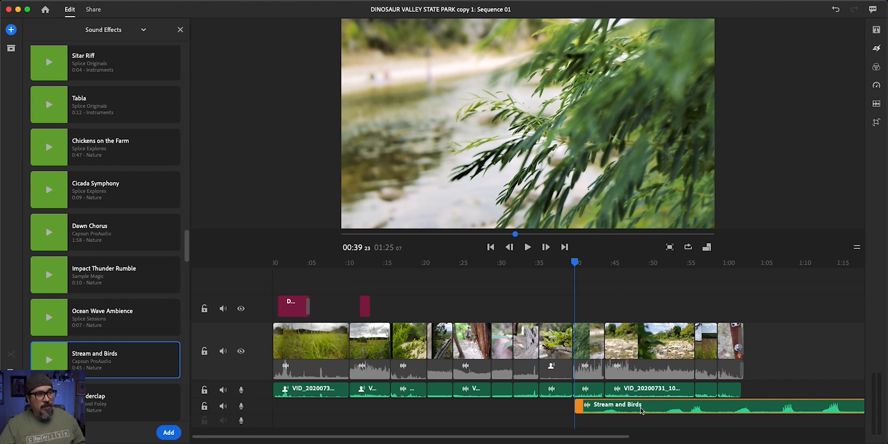
Trim the Stream and Birds clip's end back to about 0:55
{"action": "left_click_drag", "start_coordinate": [643, 411], "coordinate": [475, 407]}
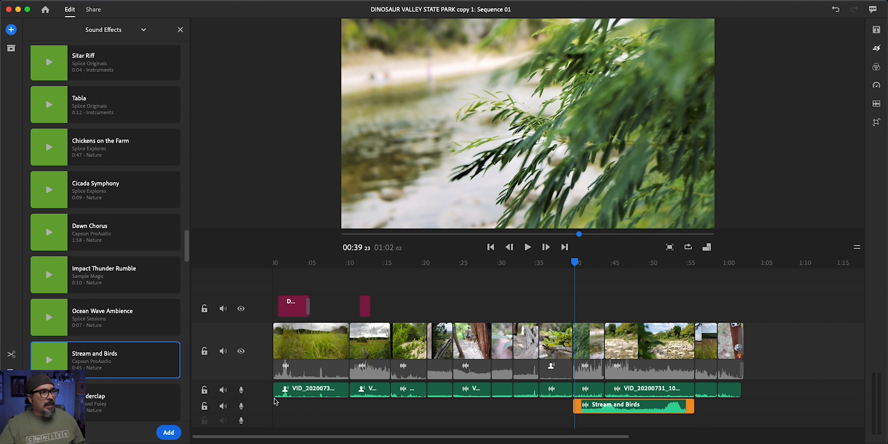
{"action": "mouse_move", "coordinate": [238, 410]}
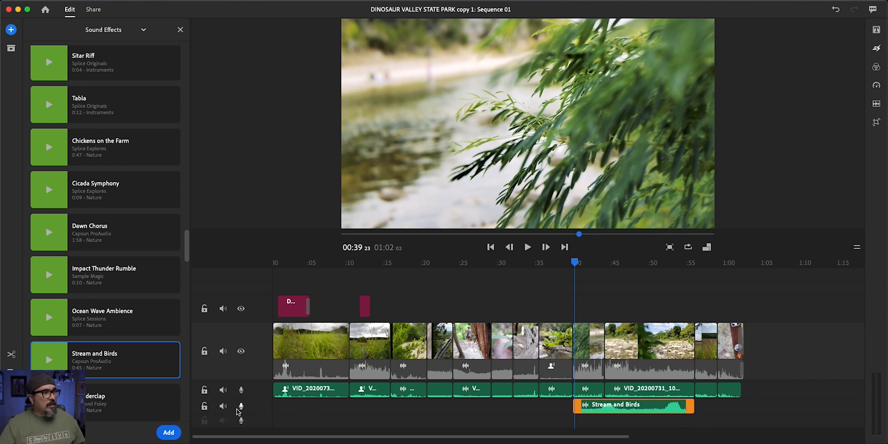
{"action": "mouse_move", "coordinate": [223, 406]}
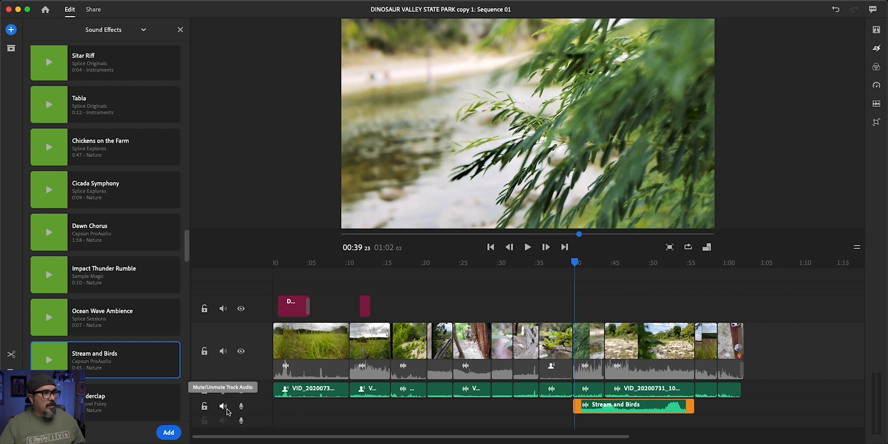
{"action": "left_click", "coordinate": [222, 405]}
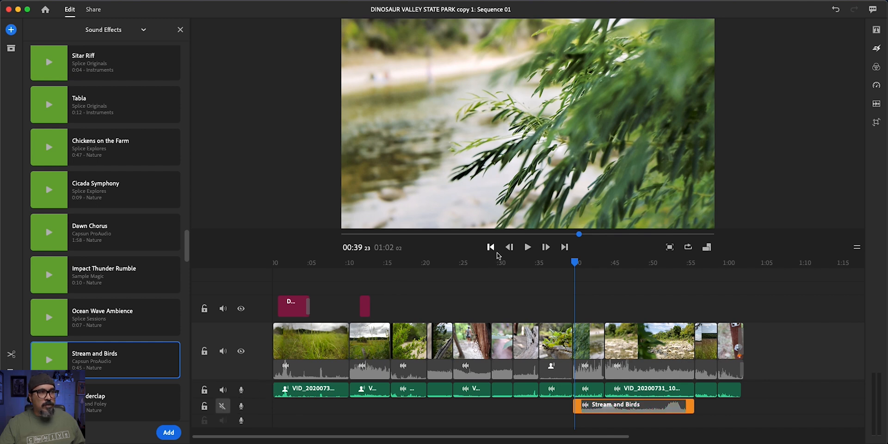
{"action": "left_click", "coordinate": [526, 247]}
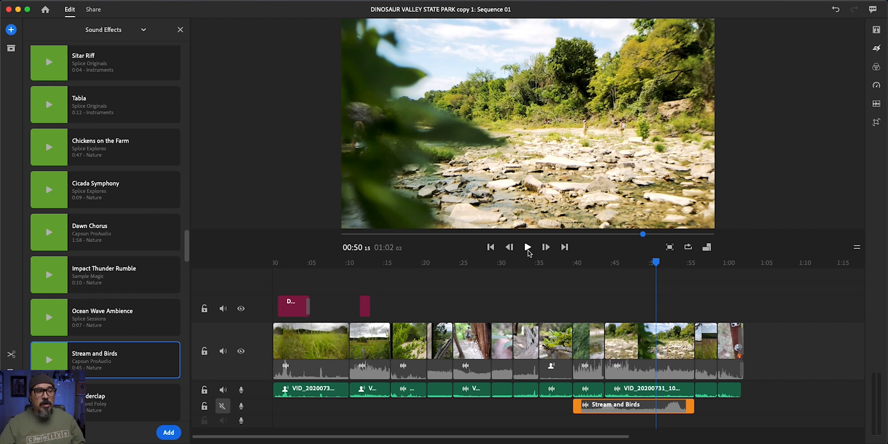
{"action": "mouse_move", "coordinate": [223, 390]}
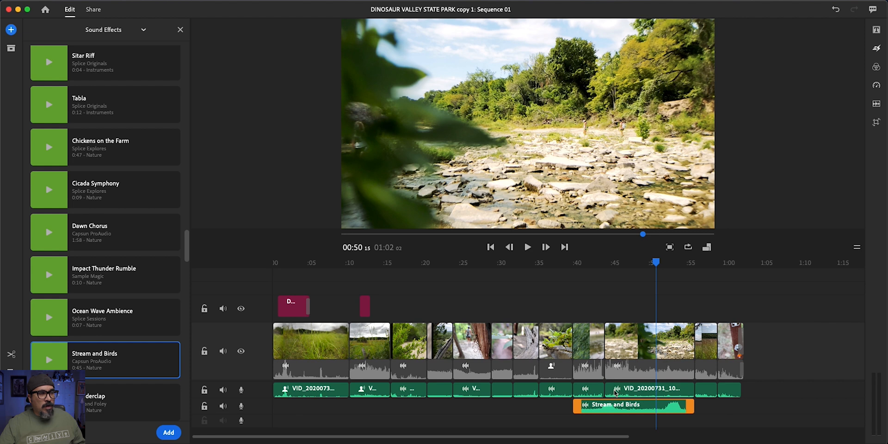
Lower the clip volume of the clips under Stream and Birds, then play back from 0:39
{"action": "left_click_drag", "start_coordinate": [655, 262], "coordinate": [609, 262]}
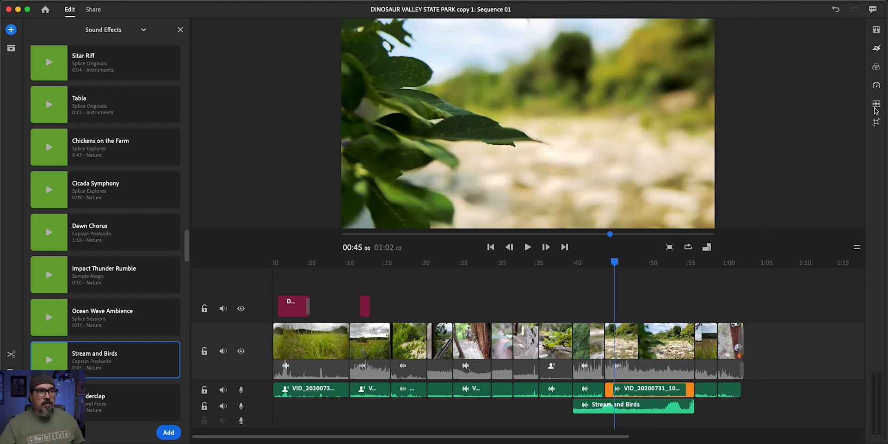
{"action": "left_click", "coordinate": [877, 104]}
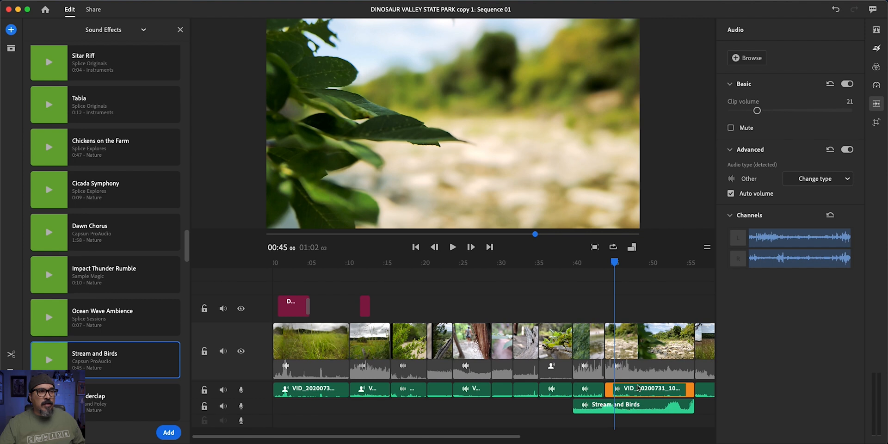
{"action": "left_click_drag", "start_coordinate": [757, 110], "coordinate": [749, 113]}
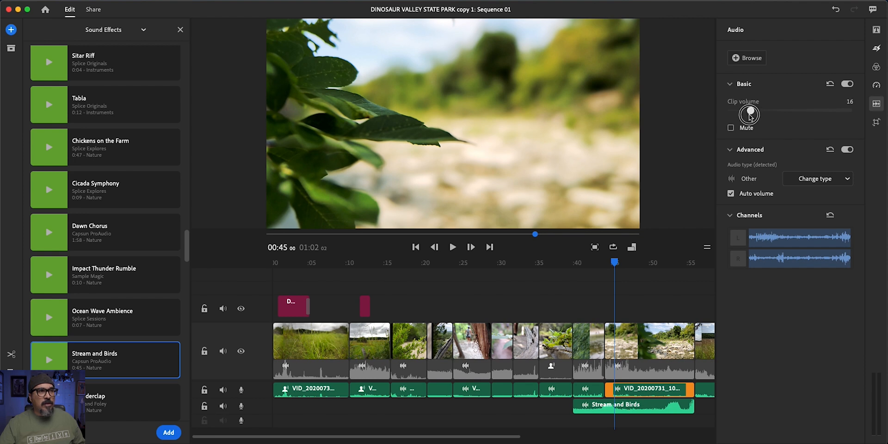
{"action": "left_click_drag", "start_coordinate": [750, 114], "coordinate": [742, 110]}
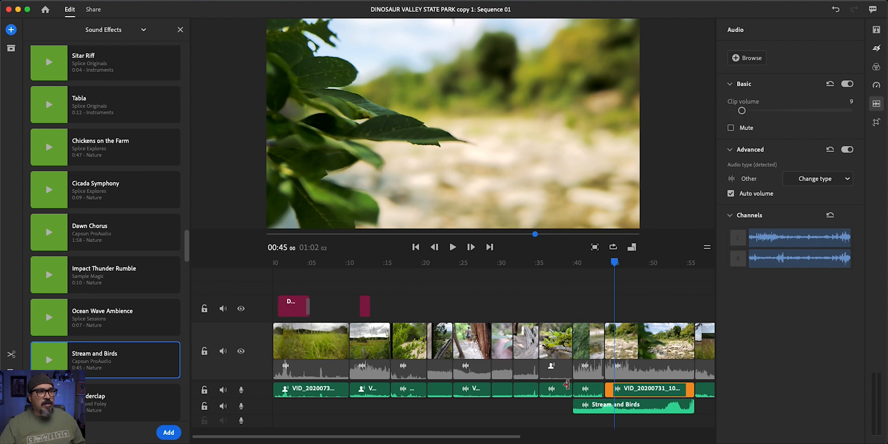
{"action": "left_click_drag", "start_coordinate": [742, 110], "coordinate": [755, 110]}
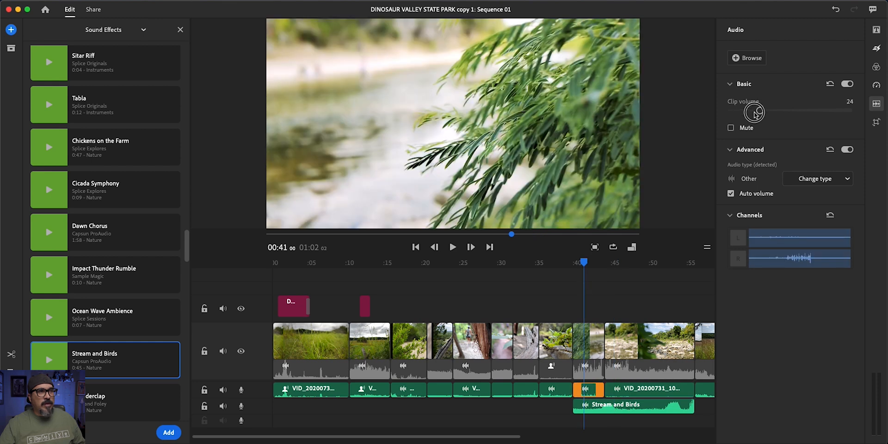
{"action": "left_click_drag", "start_coordinate": [753, 111], "coordinate": [741, 111]}
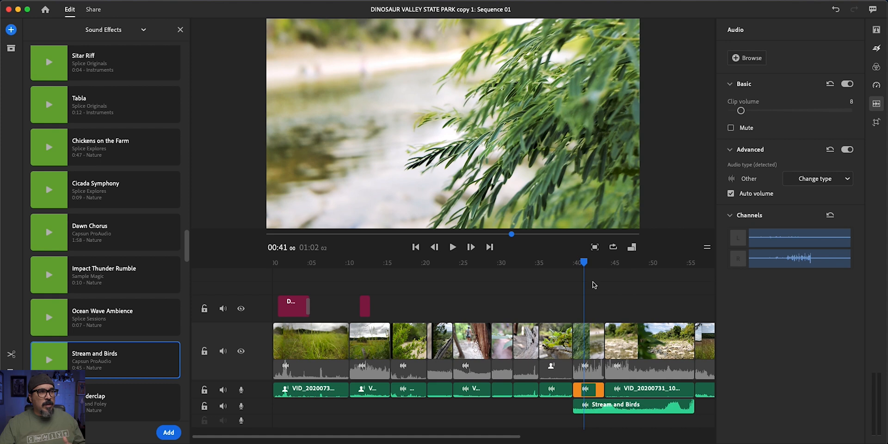
{"action": "left_click_drag", "start_coordinate": [584, 263], "coordinate": [572, 262]}
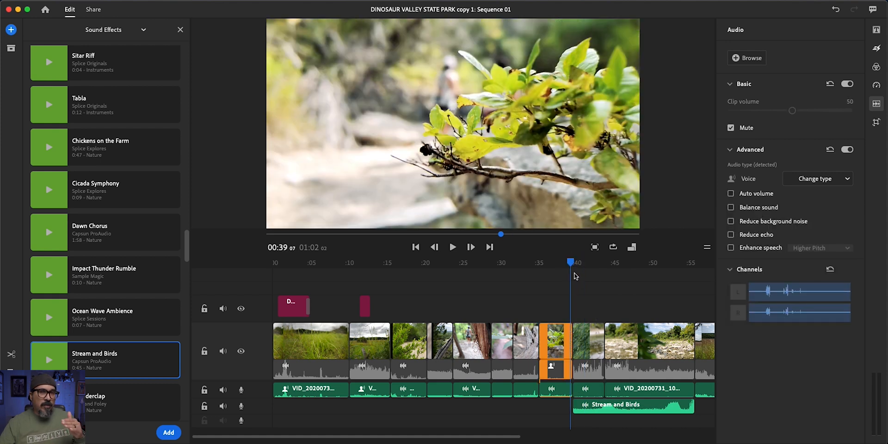
{"action": "left_click", "coordinate": [453, 246]}
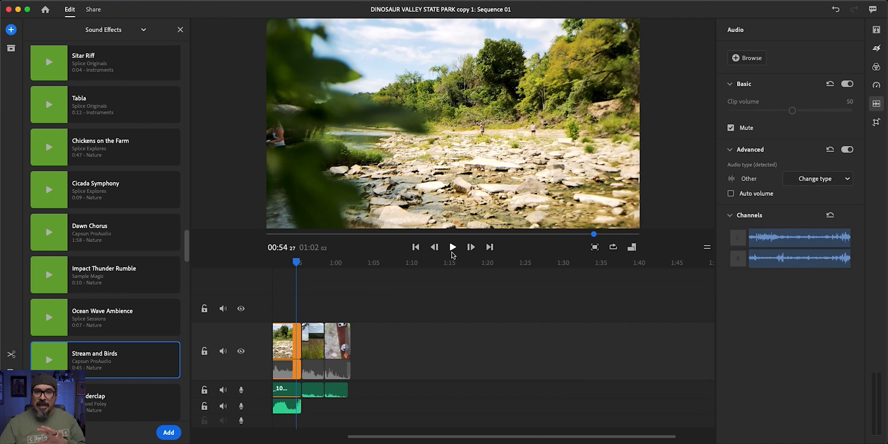
{"action": "mouse_move", "coordinate": [471, 221]}
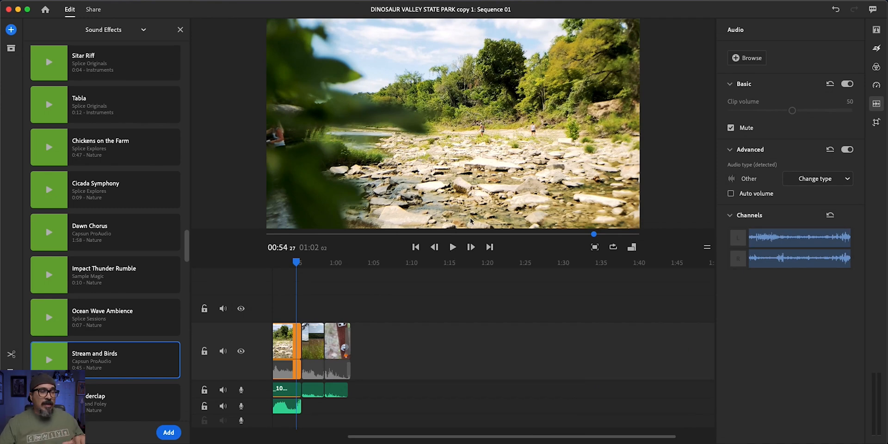
{"action": "mouse_move", "coordinate": [476, 291]}
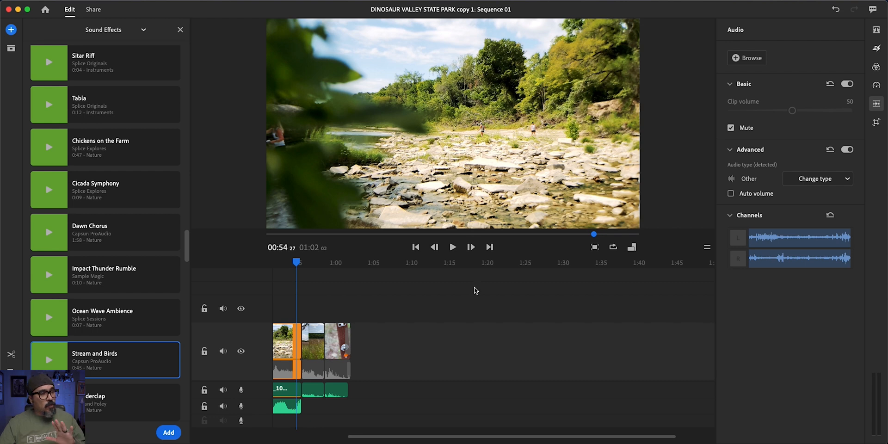
{"action": "mouse_move", "coordinate": [405, 411]}
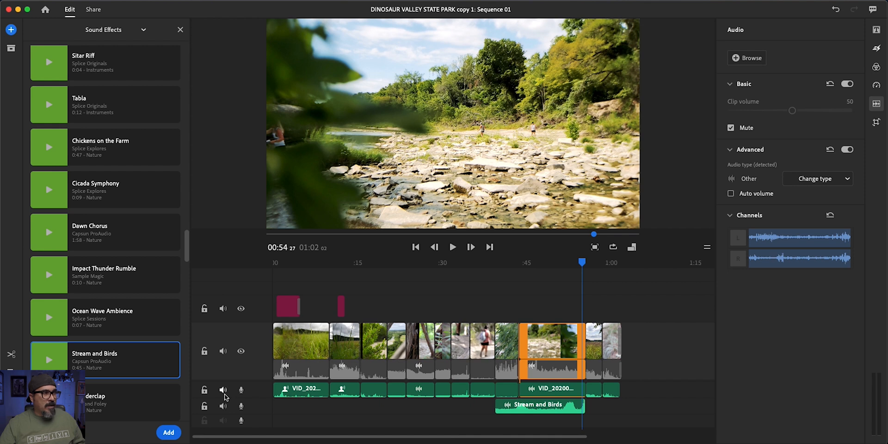
{"action": "mouse_move", "coordinate": [224, 406]}
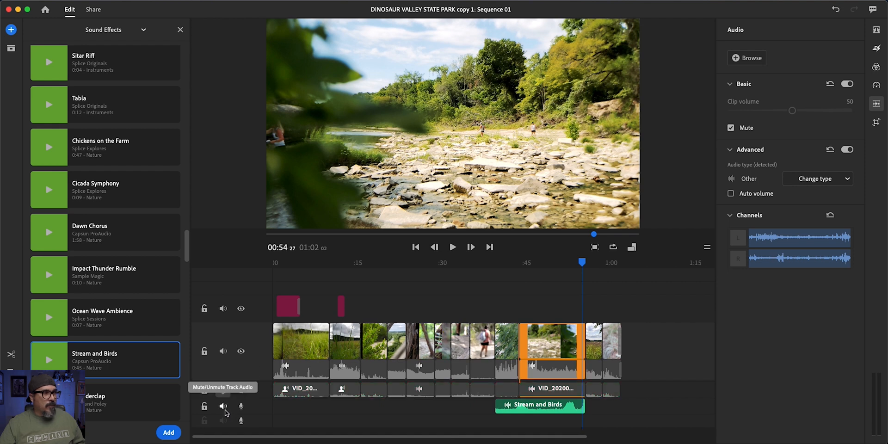
Mute the Stream and Birds track, preview cinematic tracks and choose Classical Sunrise
{"action": "left_click", "coordinate": [223, 406]}
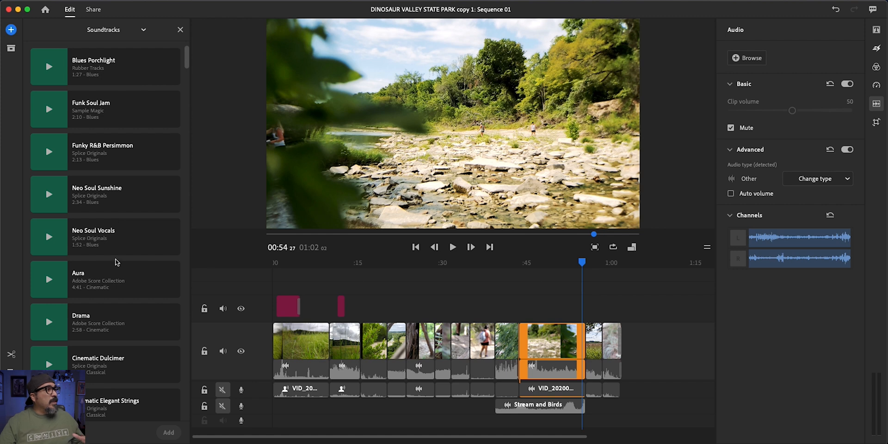
{"action": "scroll", "scroll_direction": "down", "scroll_amount": 3}
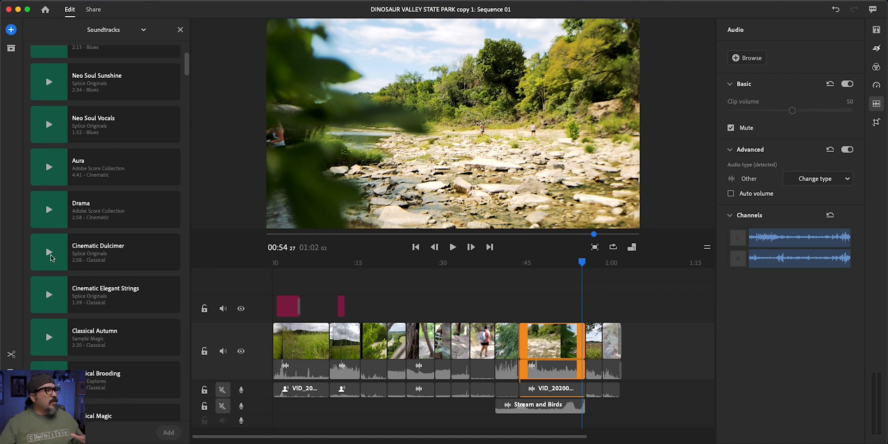
{"action": "left_click", "coordinate": [105, 251]}
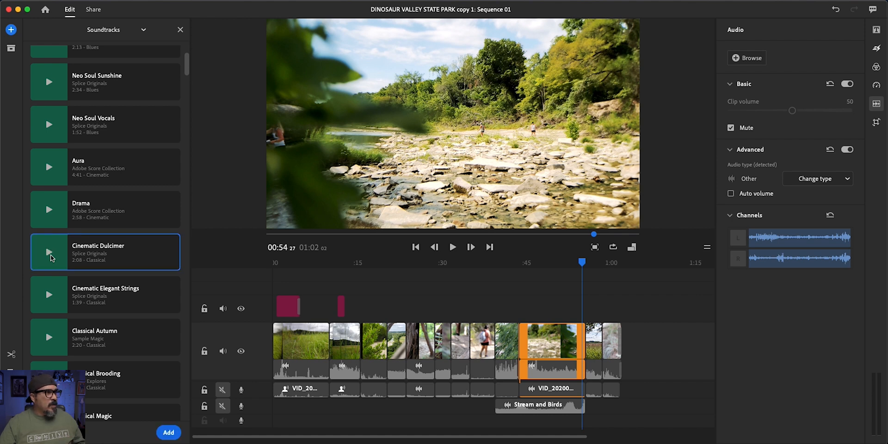
{"action": "mouse_move", "coordinate": [48, 300]}
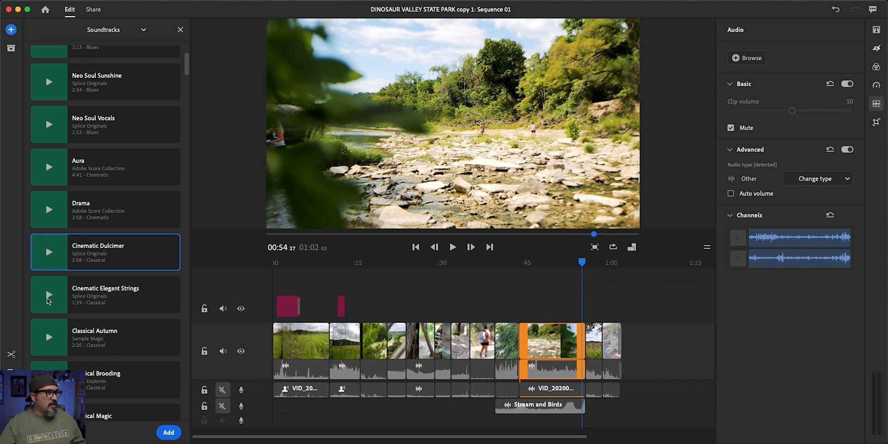
{"action": "left_click", "coordinate": [49, 299]}
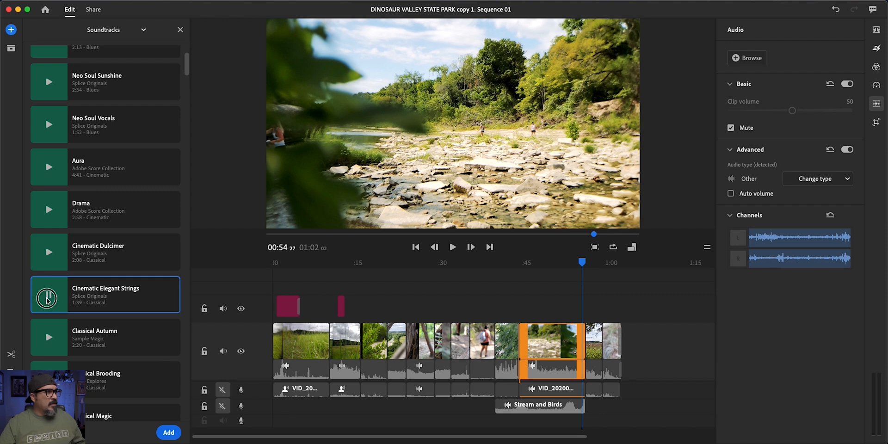
{"action": "scroll", "scroll_direction": "down", "scroll_amount": 3}
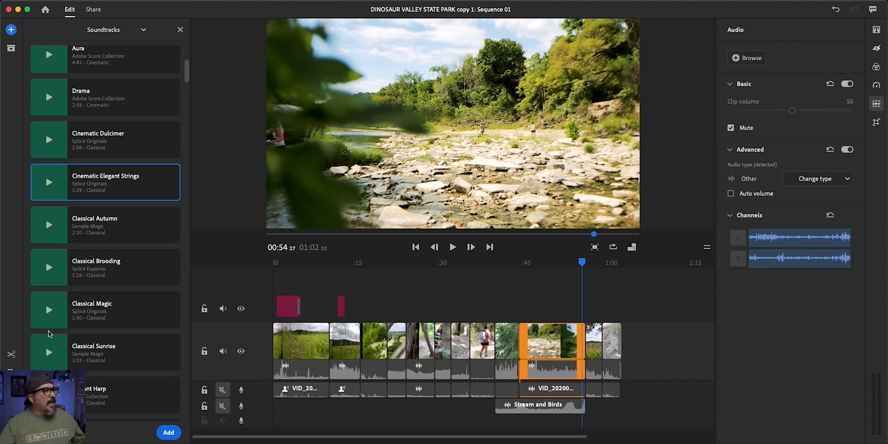
{"action": "left_click", "coordinate": [105, 352]}
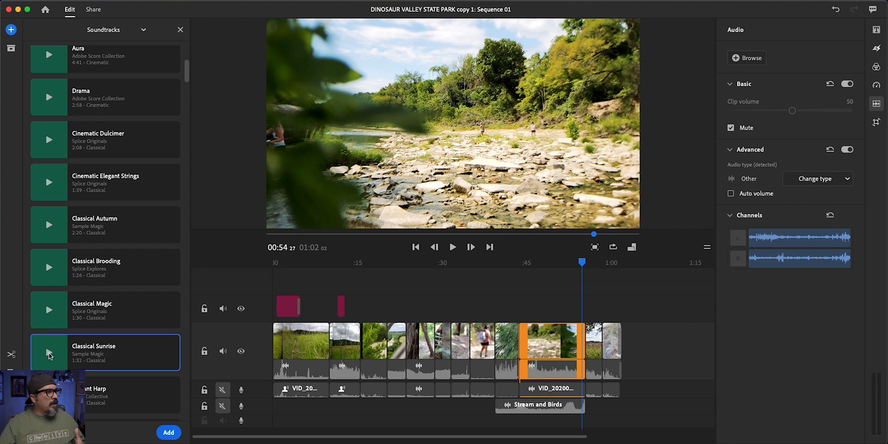
{"action": "left_click", "coordinate": [50, 355]}
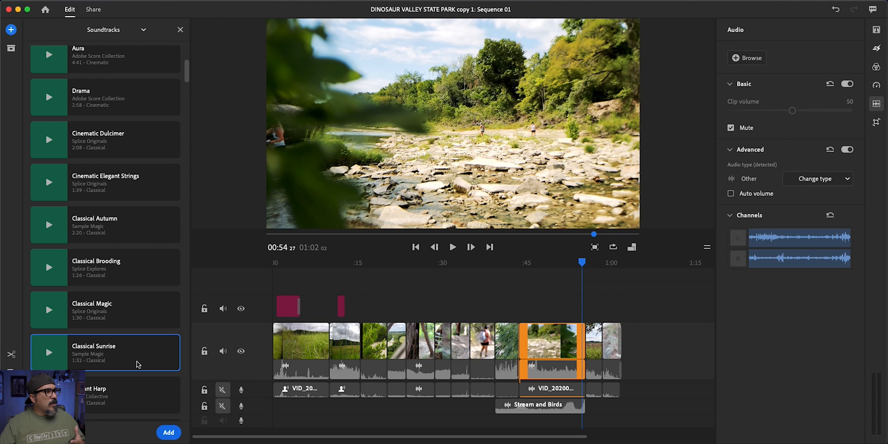
{"action": "mouse_move", "coordinate": [168, 423]}
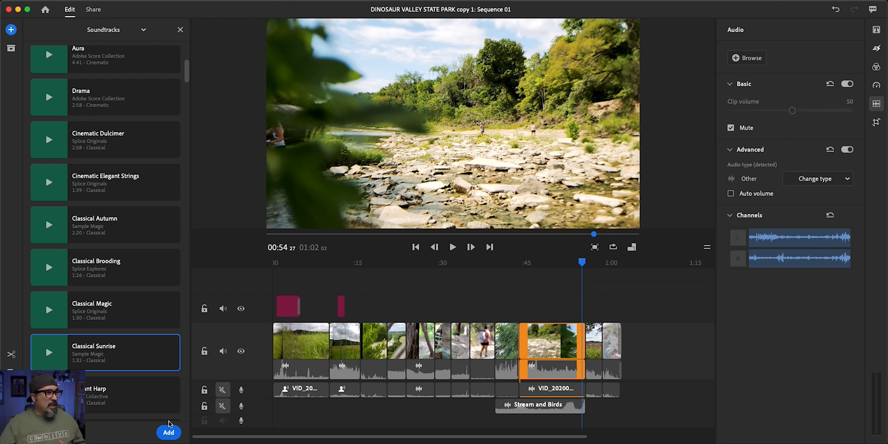
Add Classical Sunrise to the timeline and close the soundtrack library
{"action": "left_click", "coordinate": [169, 433]}
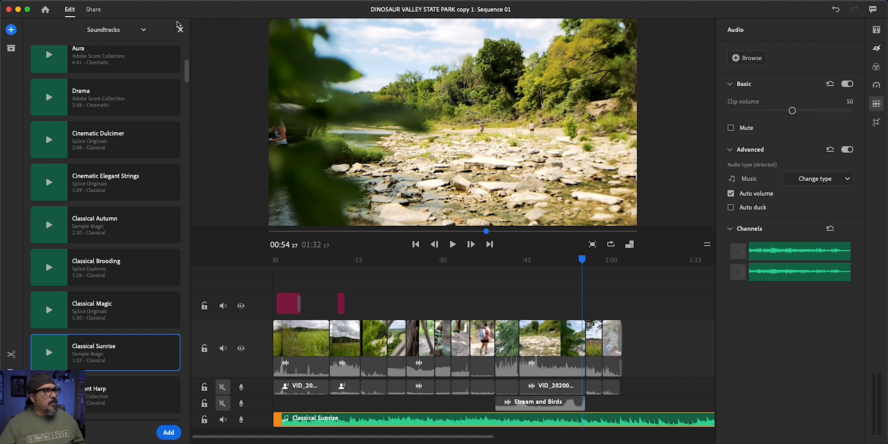
{"action": "left_click", "coordinate": [179, 27]}
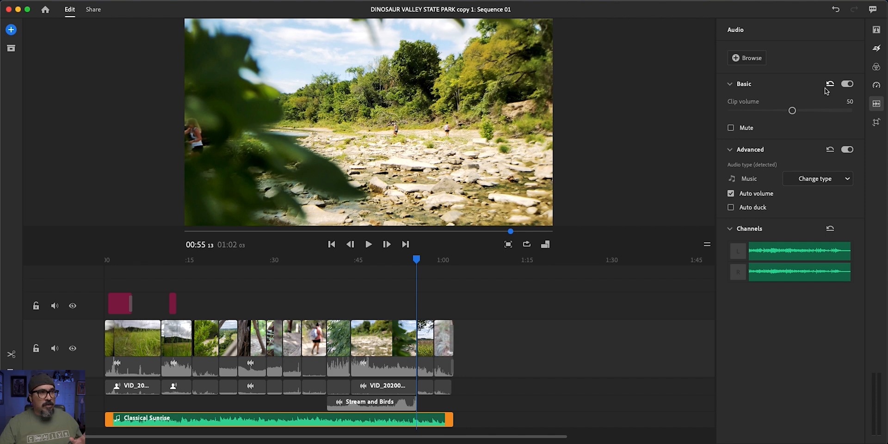
Apply a Dissolve transition, try fade through Black, then return to the timeline
{"action": "left_click", "coordinate": [876, 48]}
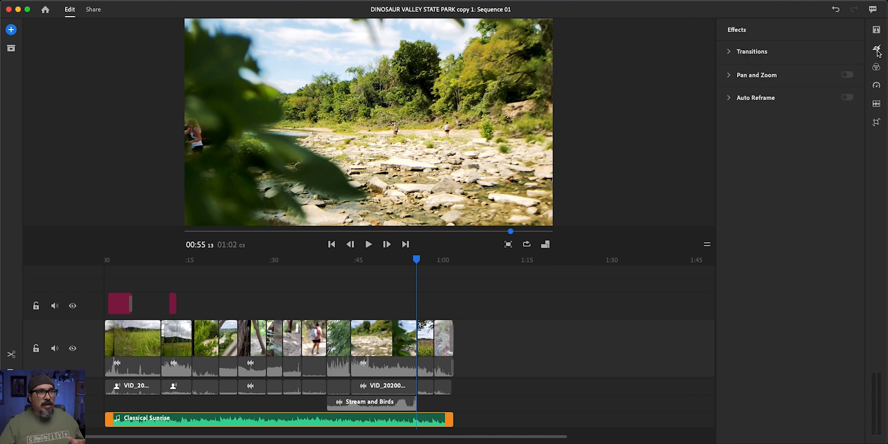
{"action": "left_click", "coordinate": [751, 51]}
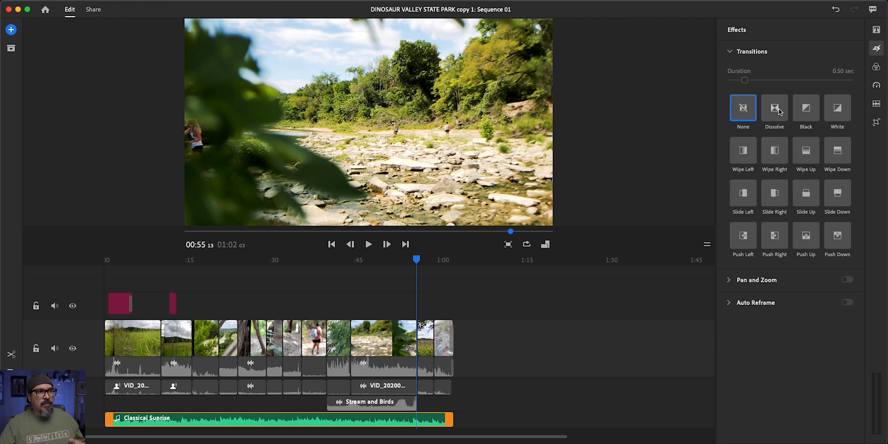
{"action": "left_click", "coordinate": [775, 107]}
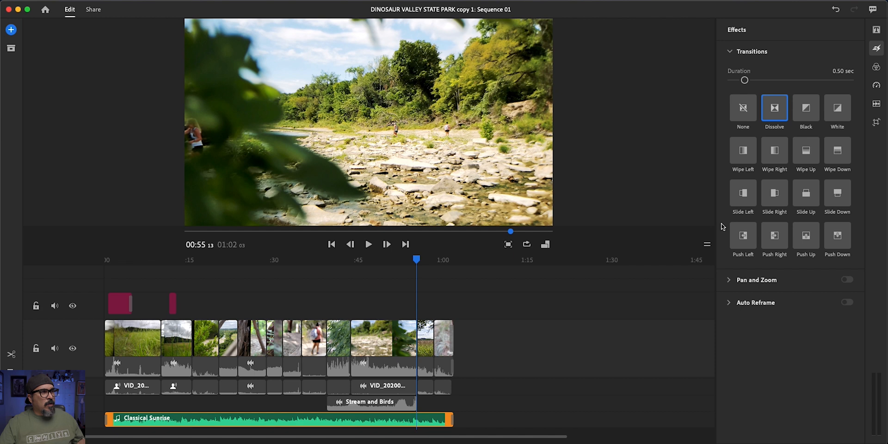
{"action": "mouse_move", "coordinate": [753, 146]}
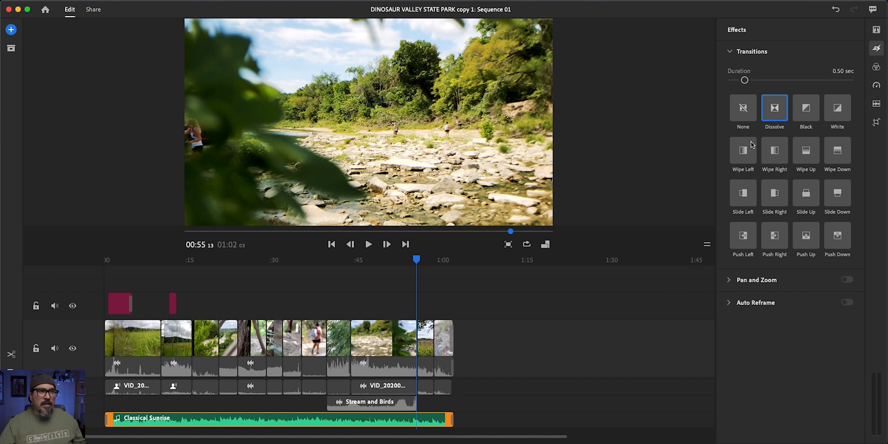
{"action": "left_click", "coordinate": [806, 108]}
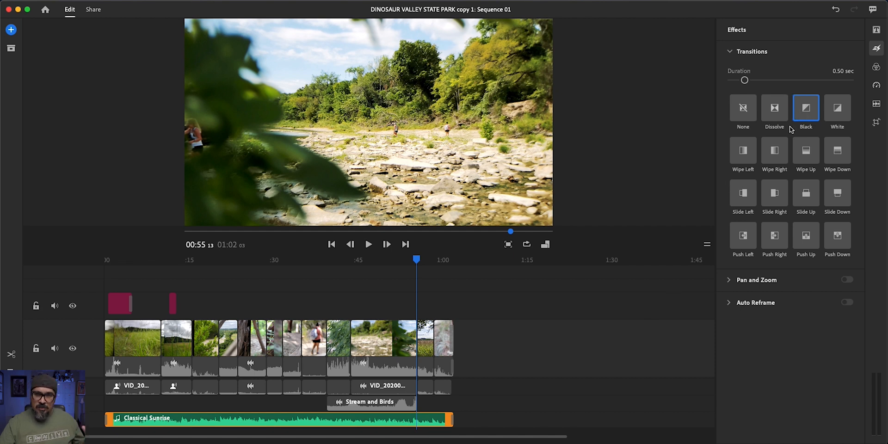
{"action": "mouse_move", "coordinate": [445, 268]}
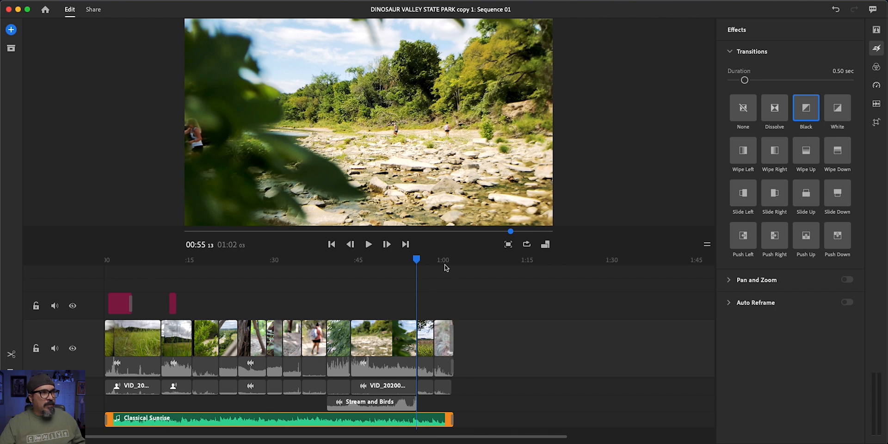
{"action": "mouse_move", "coordinate": [437, 278]}
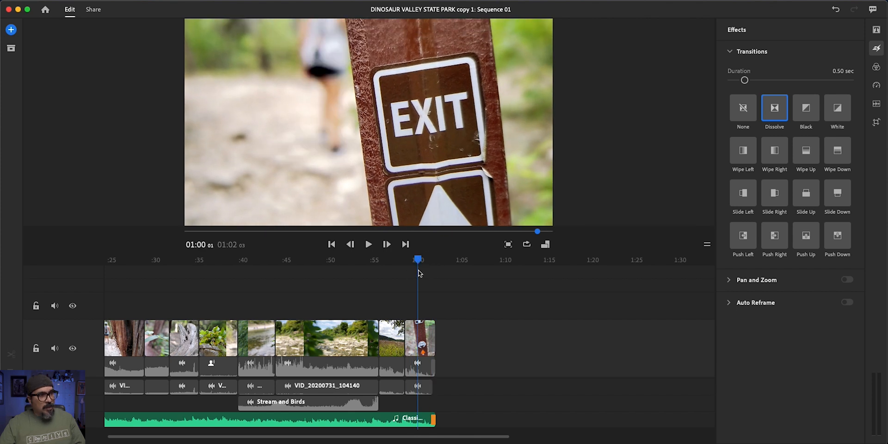
{"action": "left_click", "coordinate": [368, 244]}
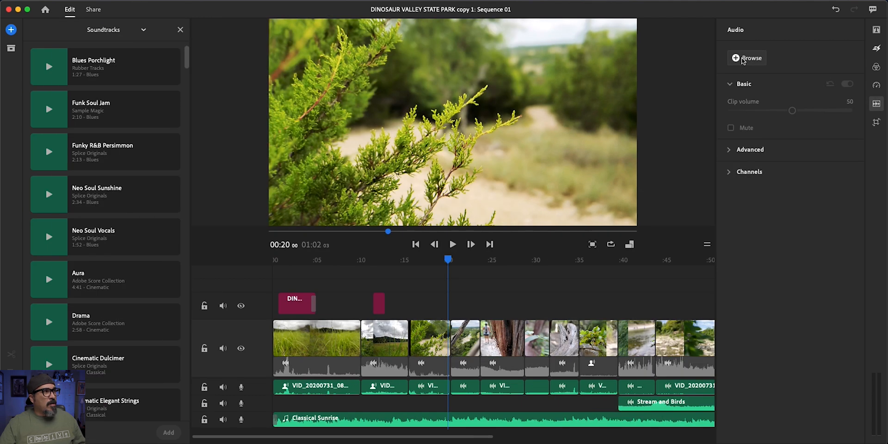
Switch to Sound Effects and scroll down to the Cicada Symphony effect
{"action": "left_click", "coordinate": [143, 30]}
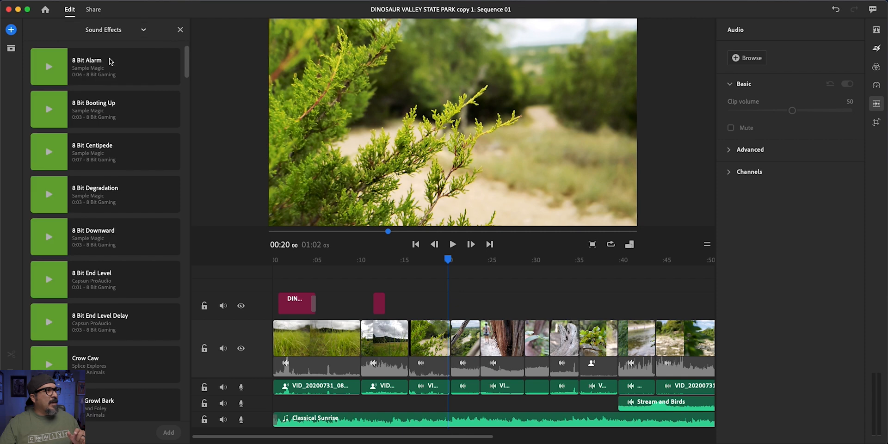
{"action": "scroll", "scroll_direction": "down", "scroll_amount": 3}
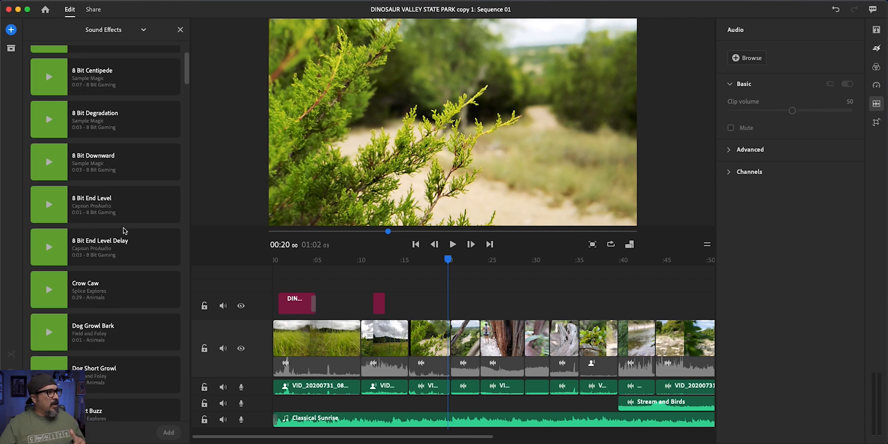
{"action": "scroll", "scroll_direction": "down", "scroll_amount": 3}
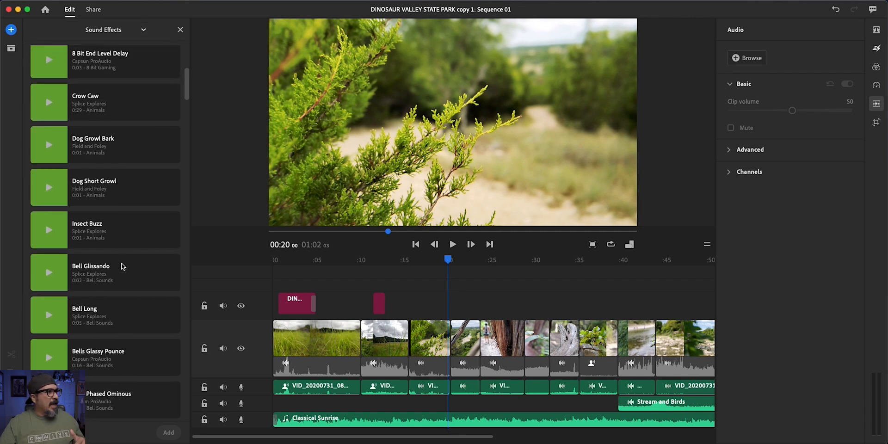
{"action": "scroll", "scroll_direction": "down", "scroll_amount": 3}
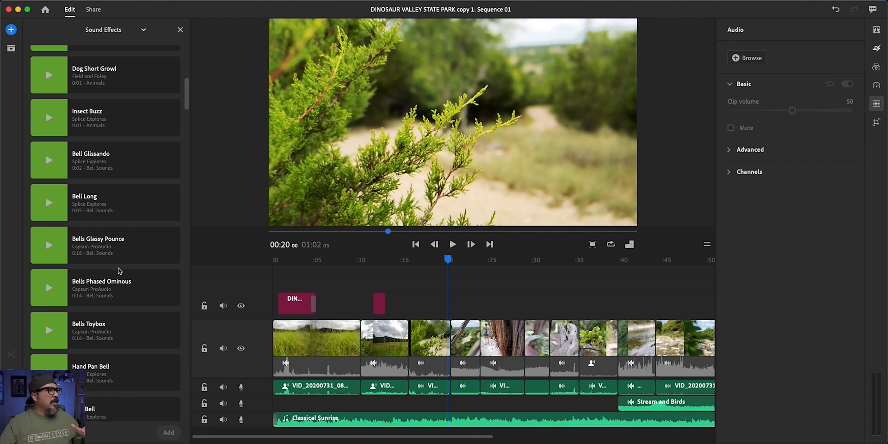
{"action": "scroll", "scroll_direction": "down", "scroll_amount": 3}
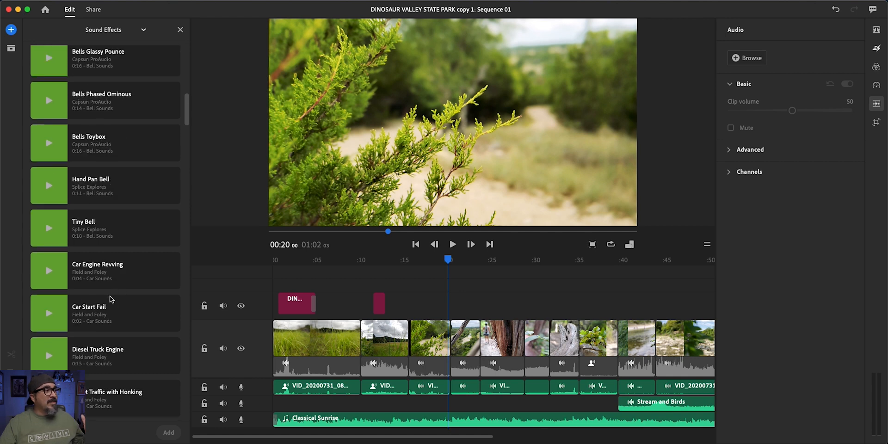
{"action": "scroll", "scroll_direction": "down", "scroll_amount": 3}
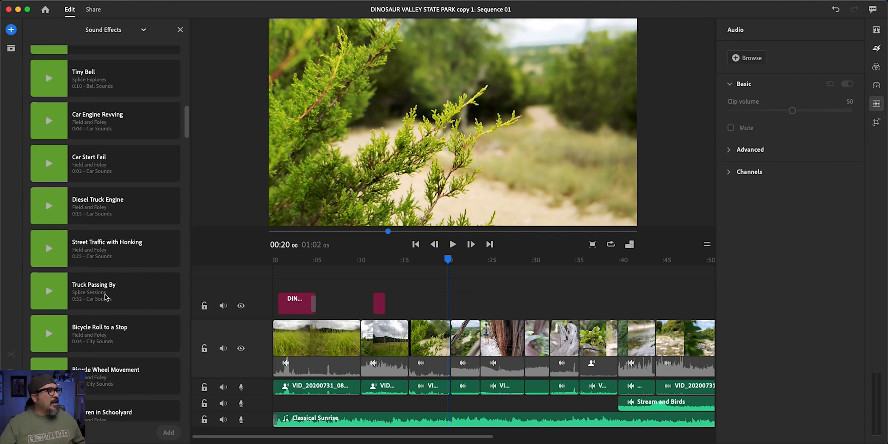
{"action": "scroll", "scroll_direction": "down", "scroll_amount": 3}
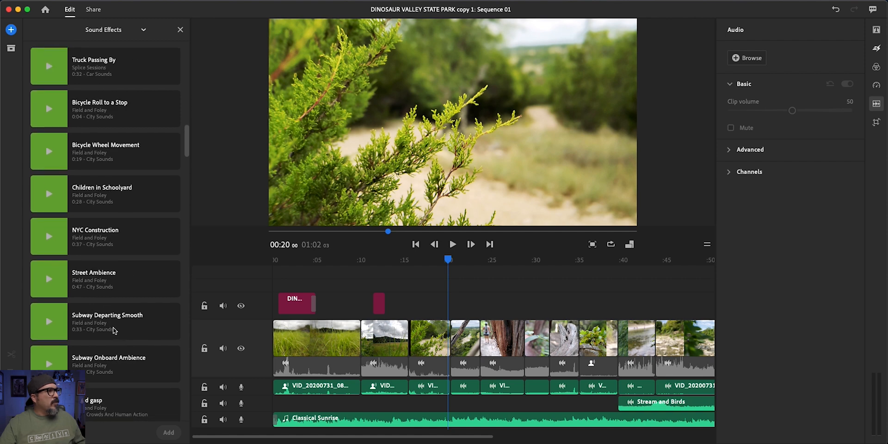
{"action": "scroll", "scroll_direction": "down", "scroll_amount": 3}
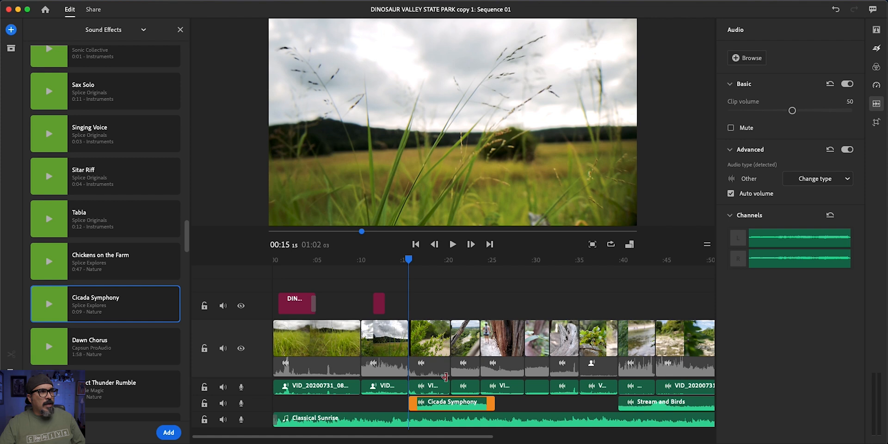
Preview the cicada section, then mute the overlapping camera clip's original audio
{"action": "left_click_drag", "start_coordinate": [407, 259], "coordinate": [409, 259]}
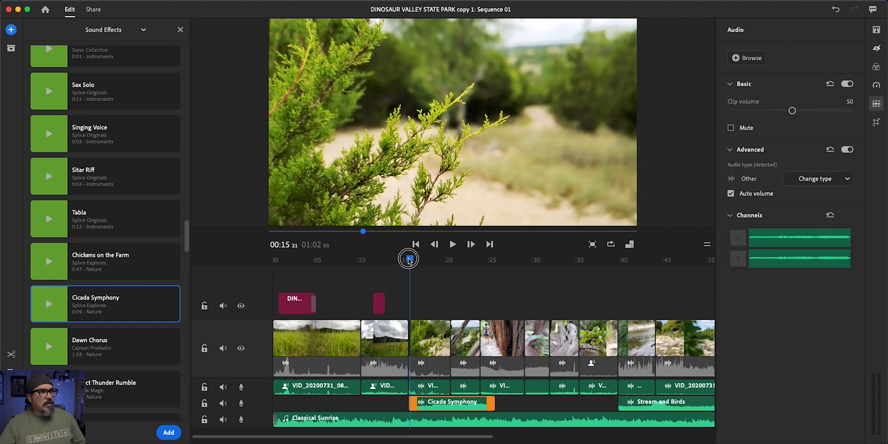
{"action": "left_click", "coordinate": [452, 244]}
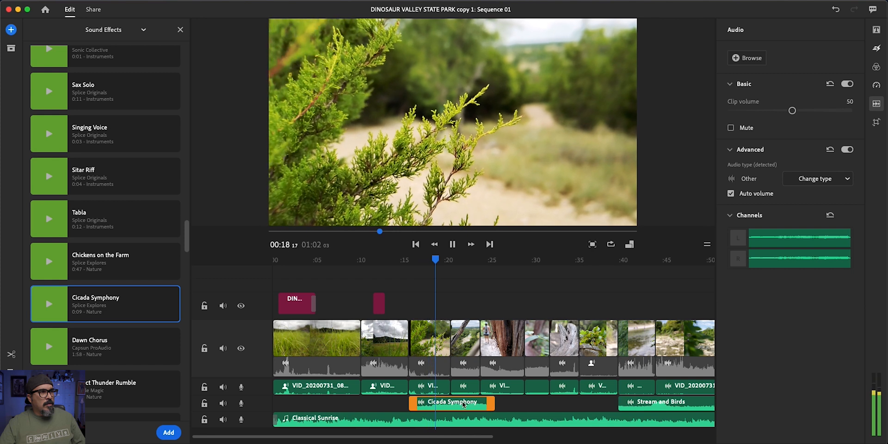
{"action": "left_click", "coordinate": [452, 244]}
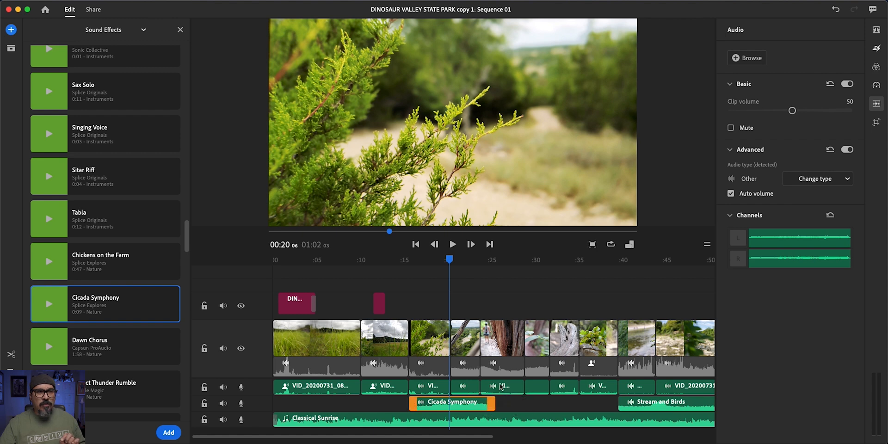
{"action": "left_click_drag", "start_coordinate": [793, 110], "coordinate": [750, 110]}
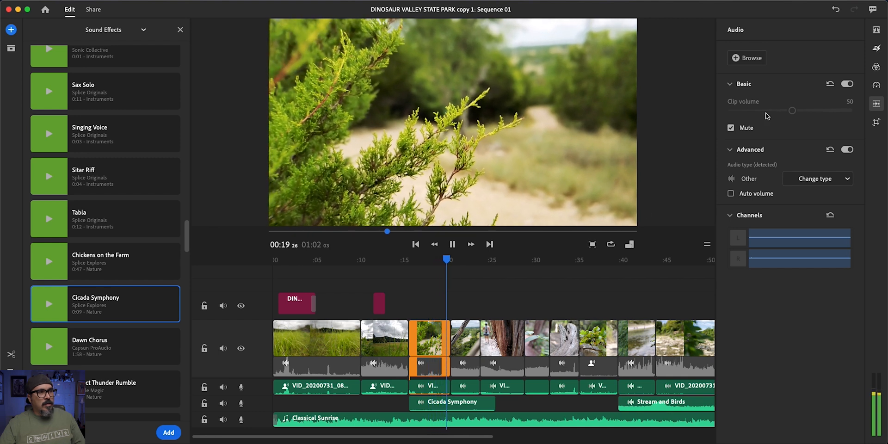
{"action": "left_click", "coordinate": [452, 245]}
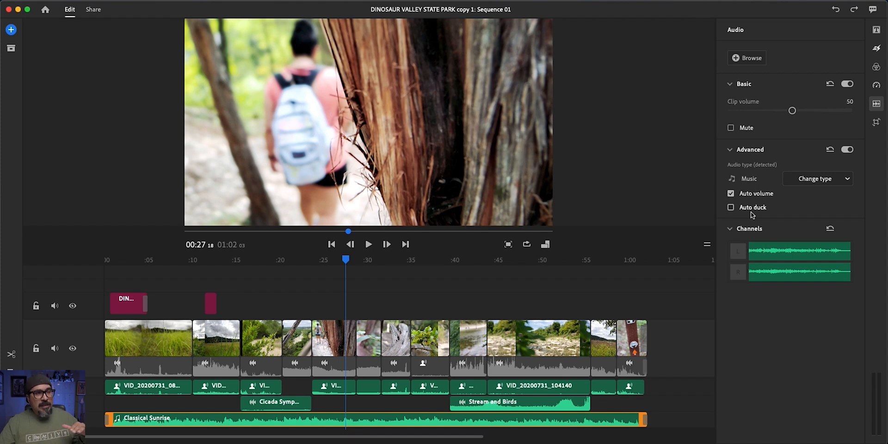
{"action": "mouse_move", "coordinate": [731, 207]}
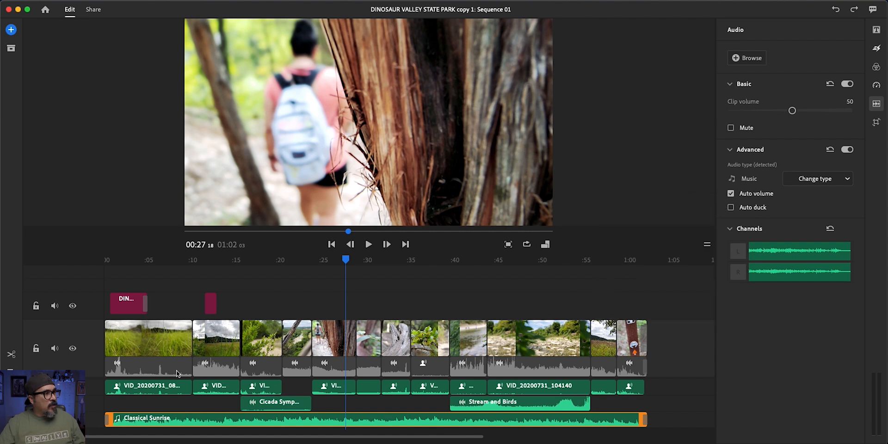
Check two clips' voice audio, then set the Cicada Symphony effect's audio type to Voice
{"action": "left_click", "coordinate": [148, 386]}
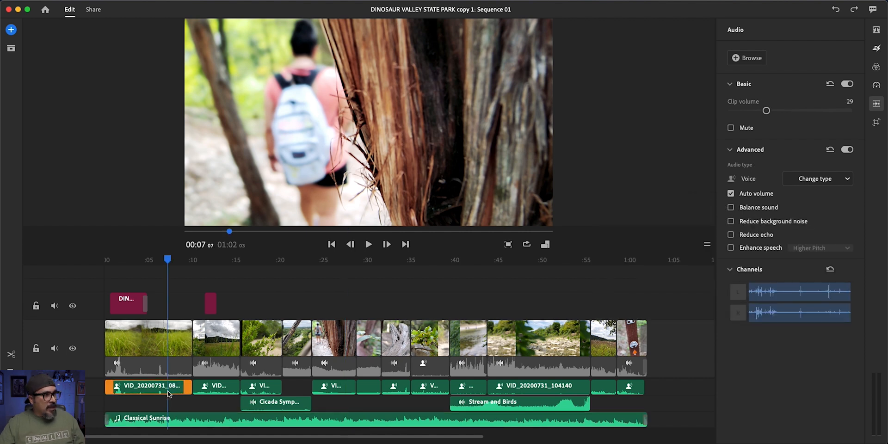
{"action": "left_click", "coordinate": [217, 386]}
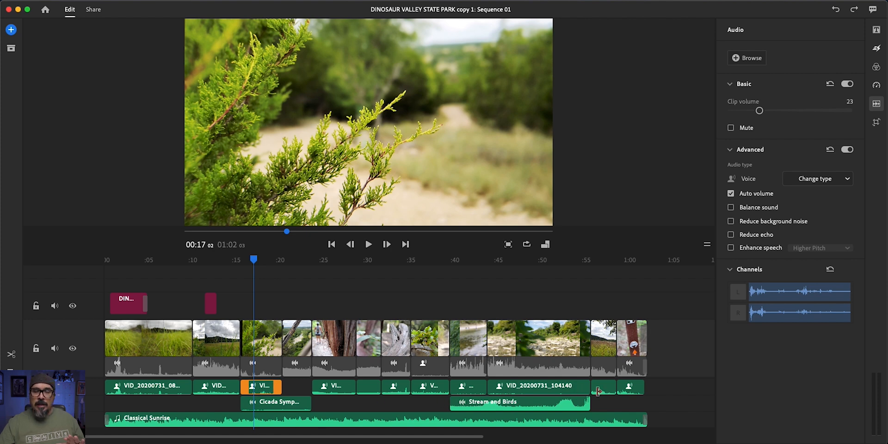
{"action": "mouse_move", "coordinate": [208, 430]}
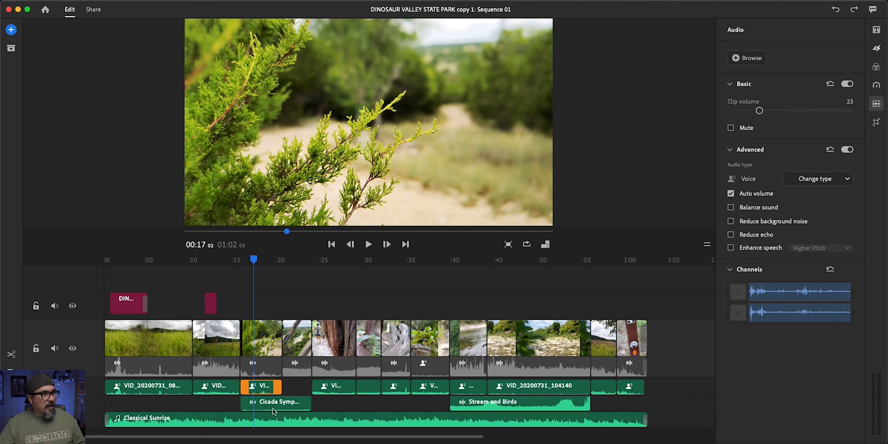
{"action": "left_click", "coordinate": [276, 401]}
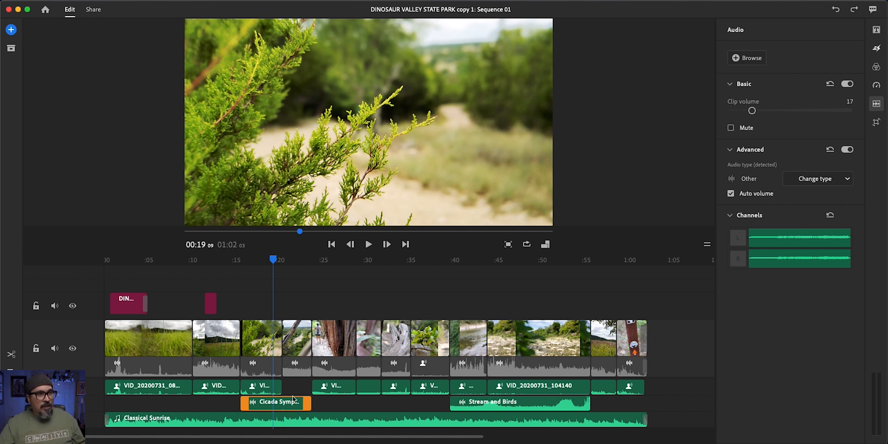
{"action": "left_click", "coordinate": [816, 179]}
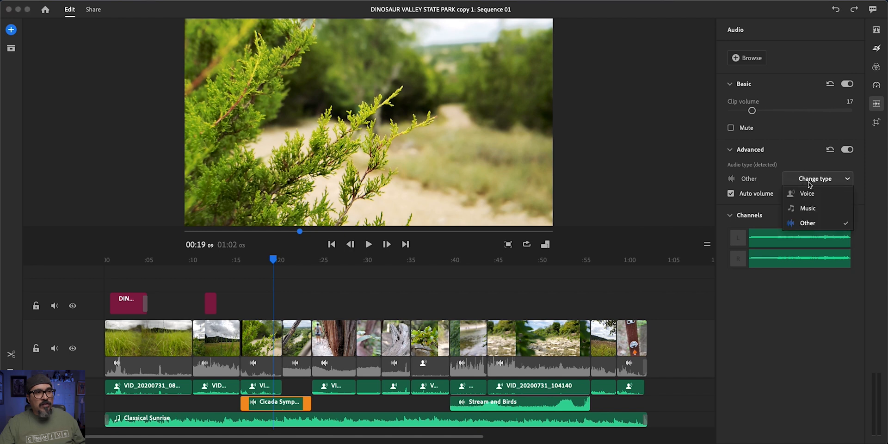
{"action": "left_click", "coordinate": [807, 194]}
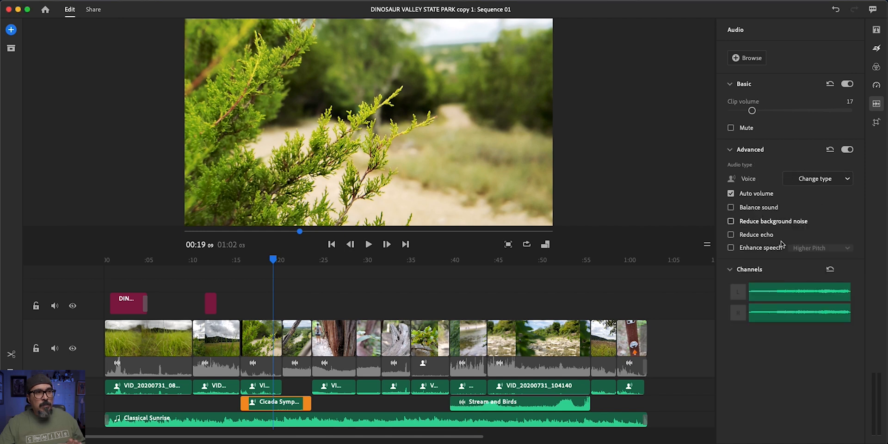
{"action": "mouse_move", "coordinate": [633, 293]}
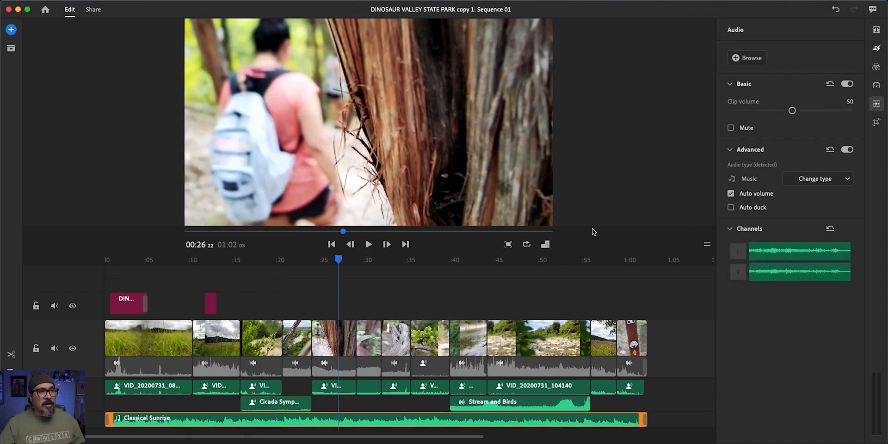
Enable Auto duck on Classical Sunrise and lower its Reduce by amount to 46
{"action": "left_click", "coordinate": [731, 208]}
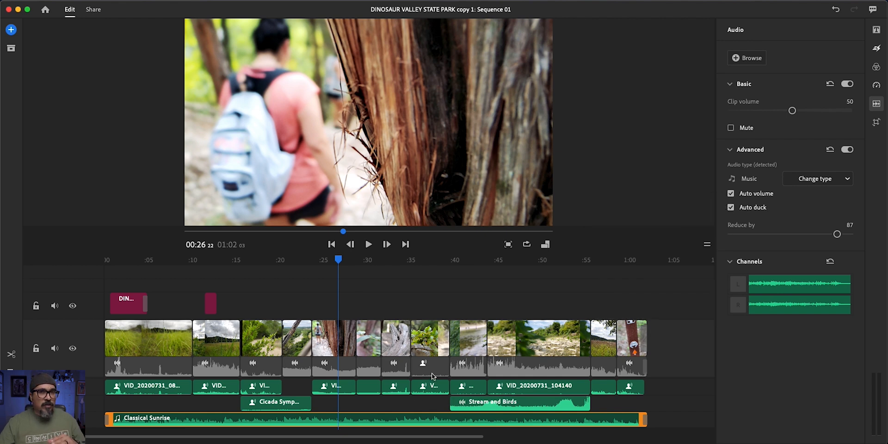
{"action": "mouse_move", "coordinate": [167, 265]}
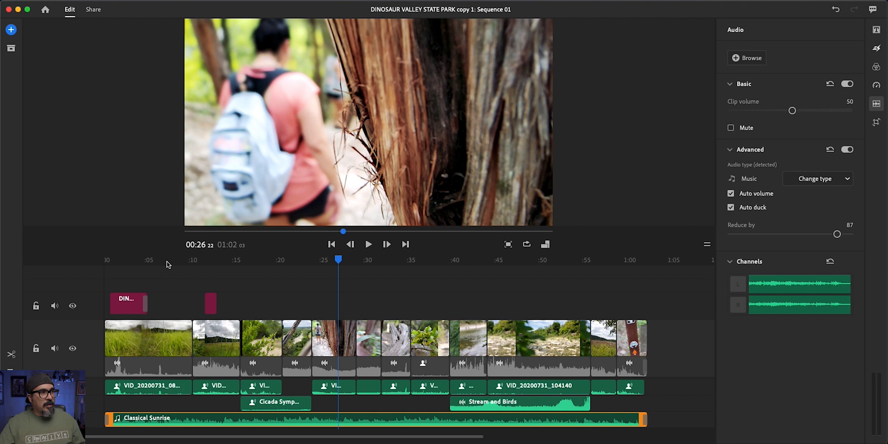
{"action": "left_click", "coordinate": [368, 244]}
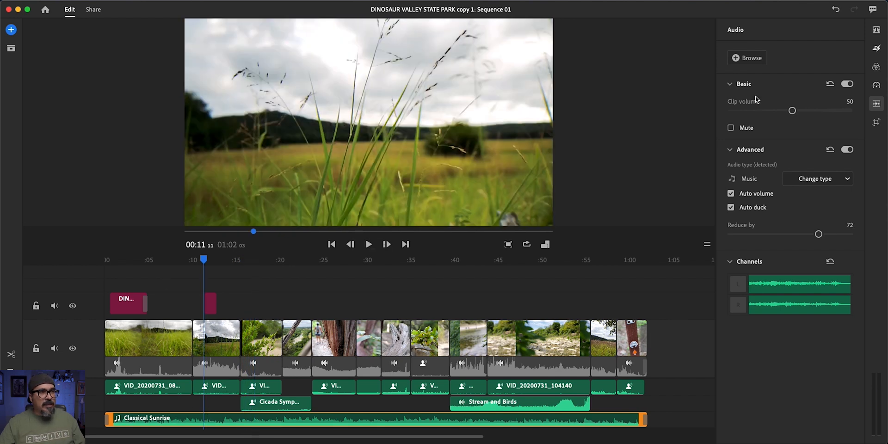
{"action": "left_click_drag", "start_coordinate": [819, 234], "coordinate": [788, 234]}
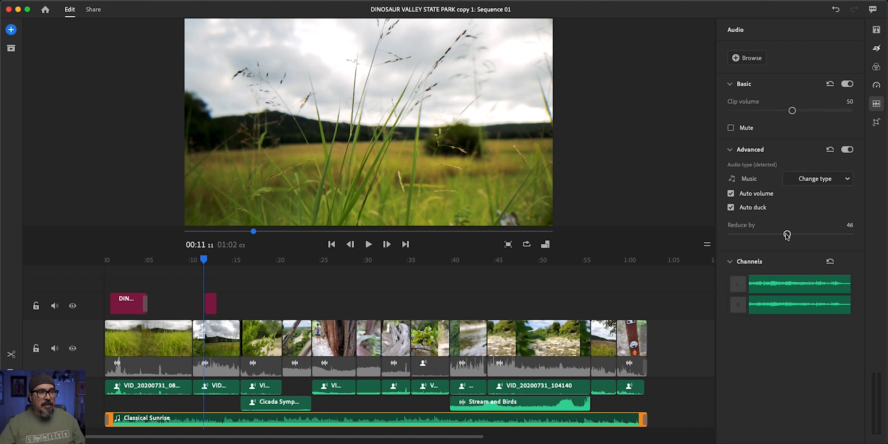